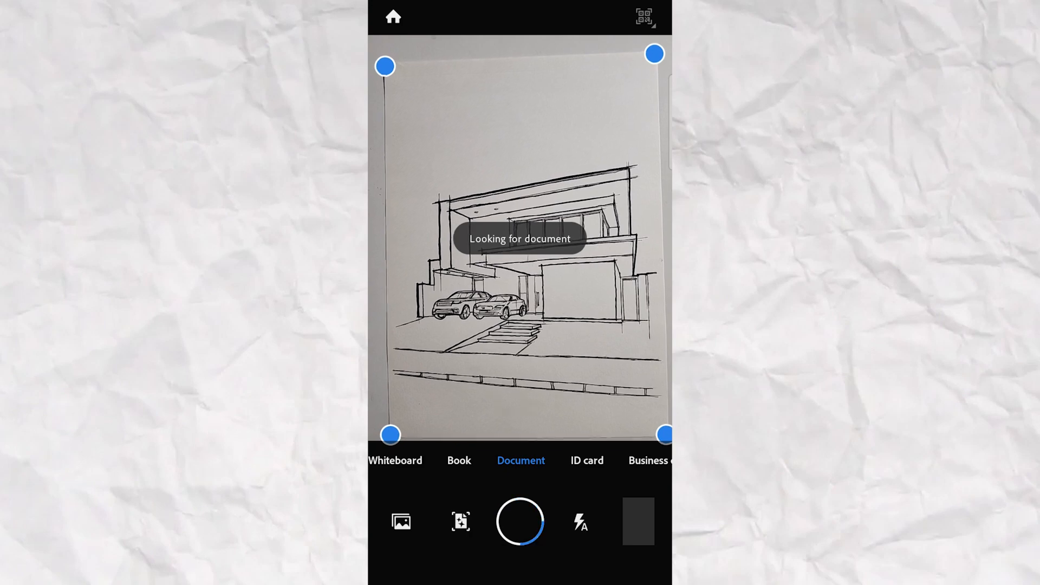
- Scan the hand-drawn villa sketch in Adobe Scan and save the page cropped to the paper
left_click(520, 522)
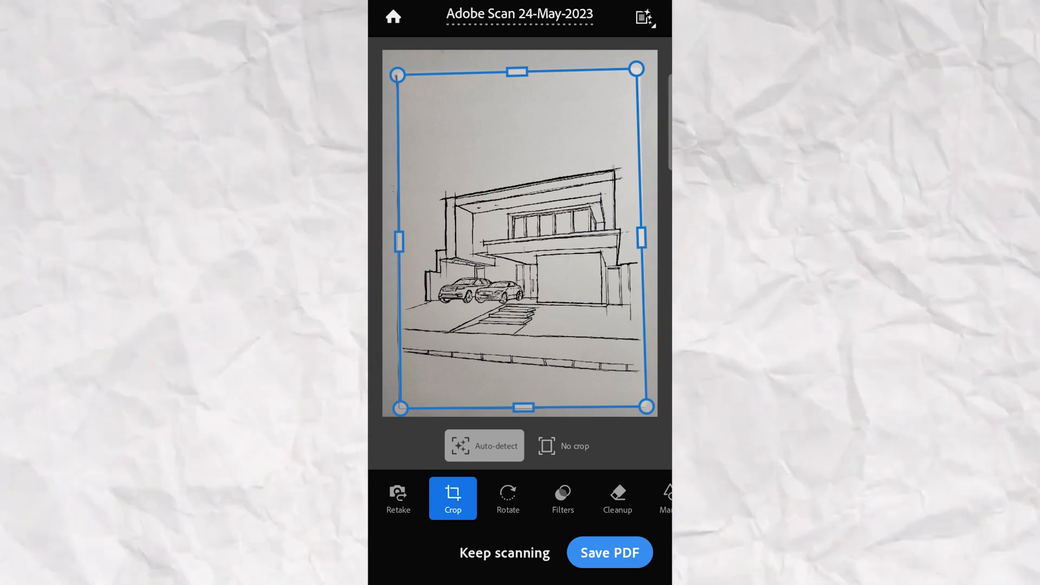
left_click(608, 552)
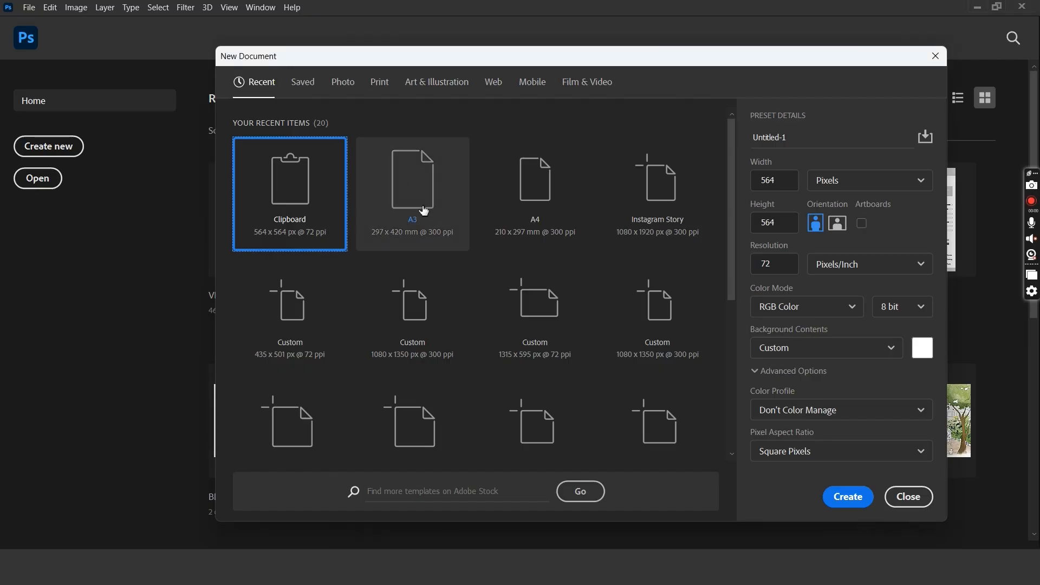
- Create an A3 document and place the scanned sketch, scaling it up to fill the page
left_click(847, 496)
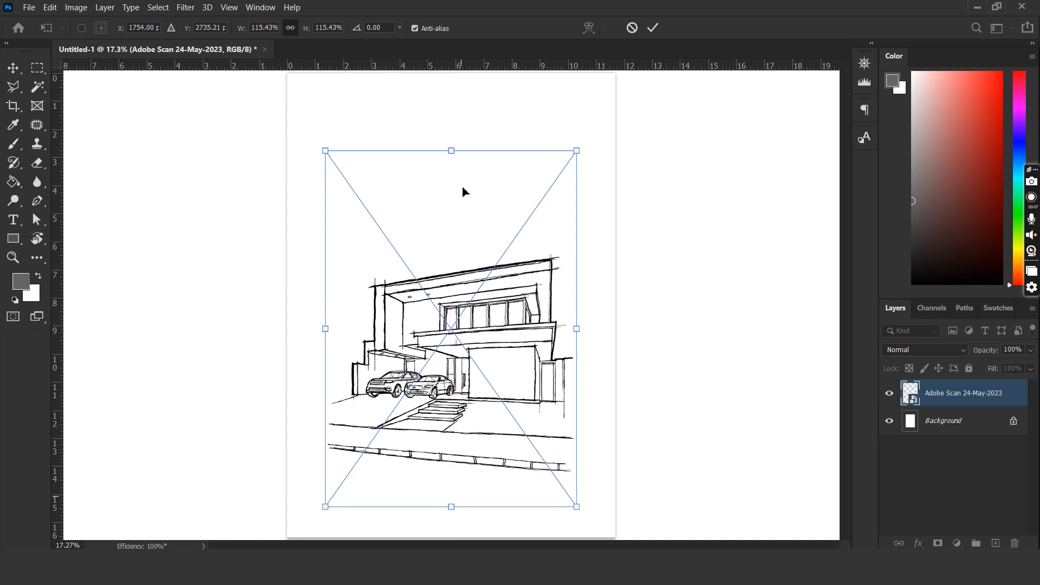
left_click_drag(451, 151, 452, 109)
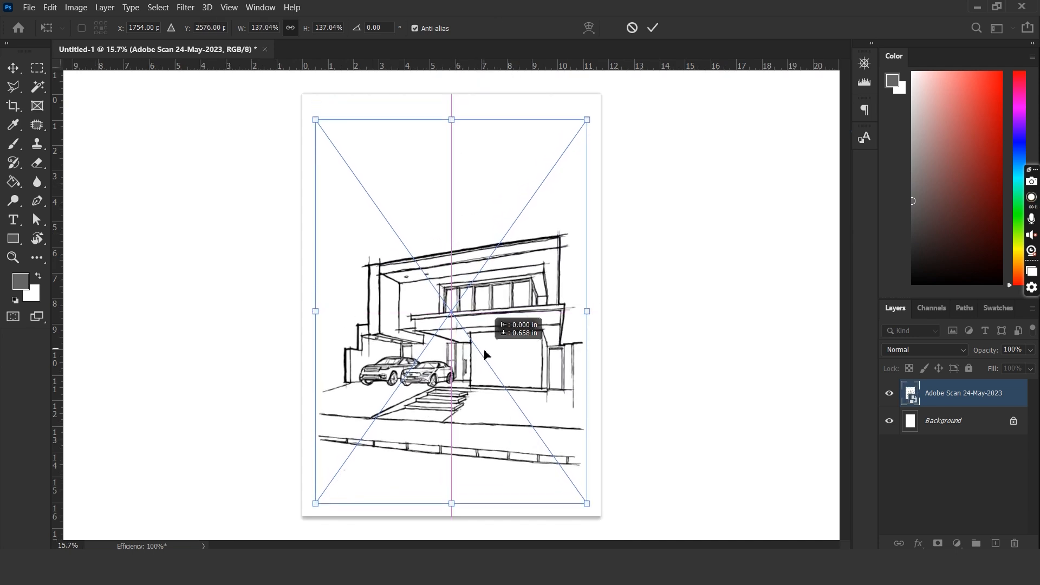
- Rasterize the sketch as BASE and paint the building grey on a Multiply layer
right_click(962, 392)
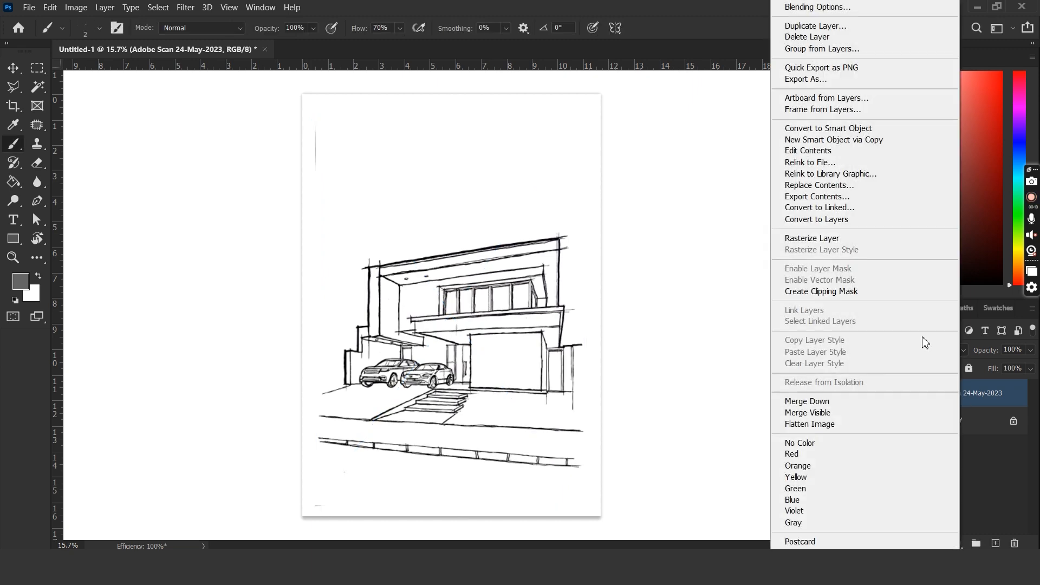
mouse_move(812, 239)
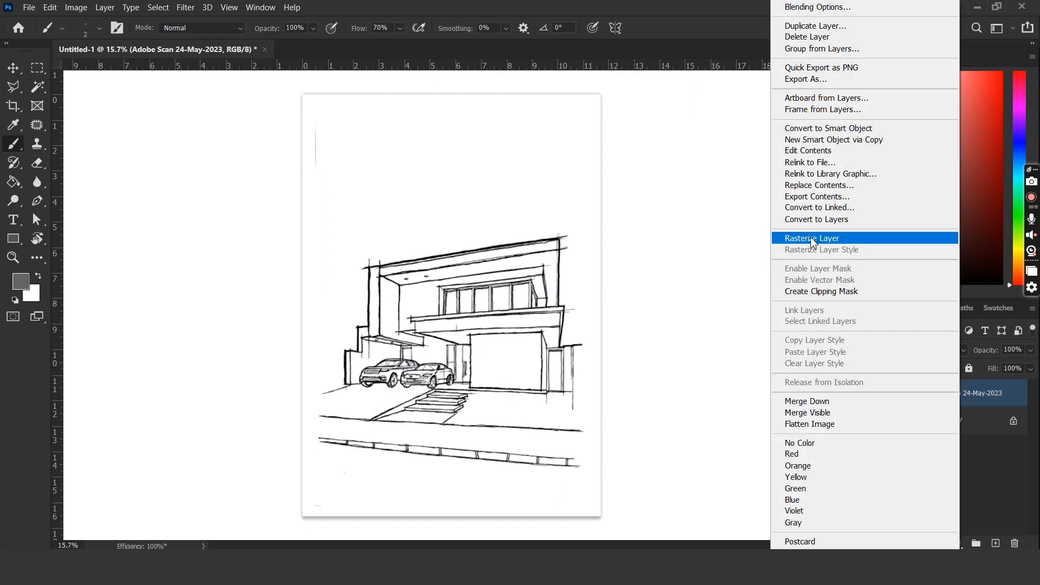
left_click(812, 238)
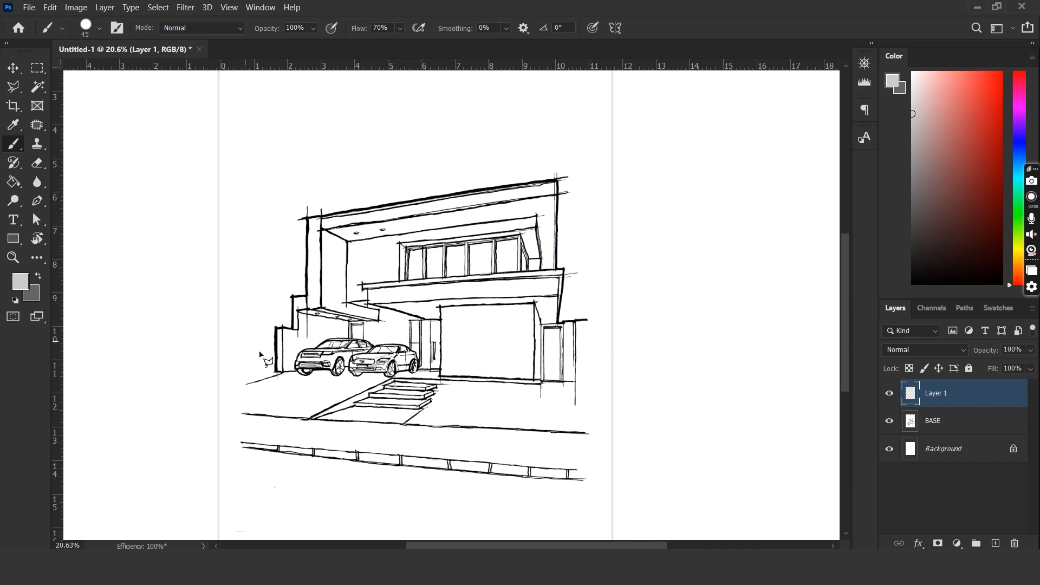
left_click(13, 87)
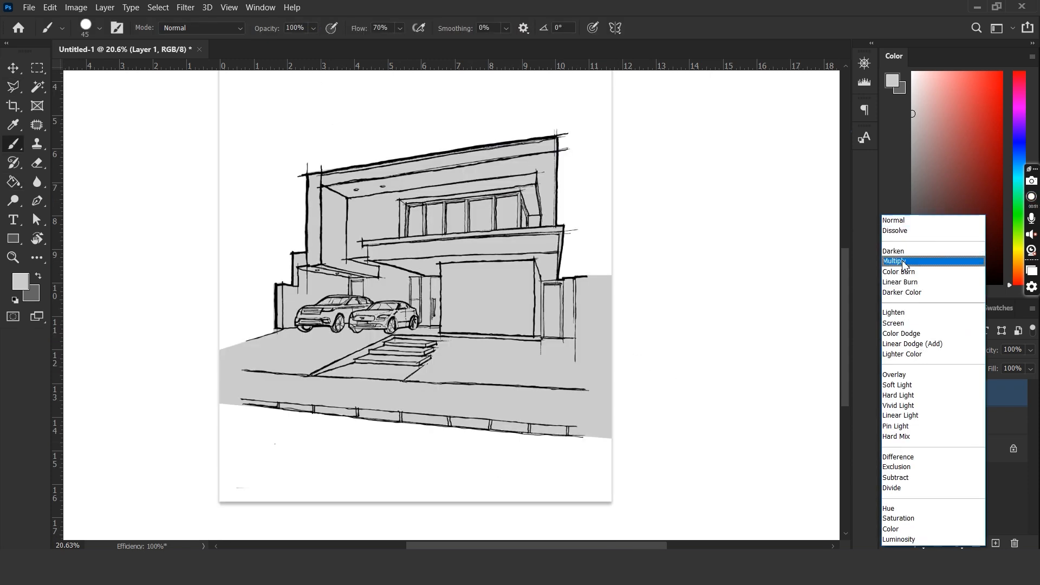
left_click(894, 260)
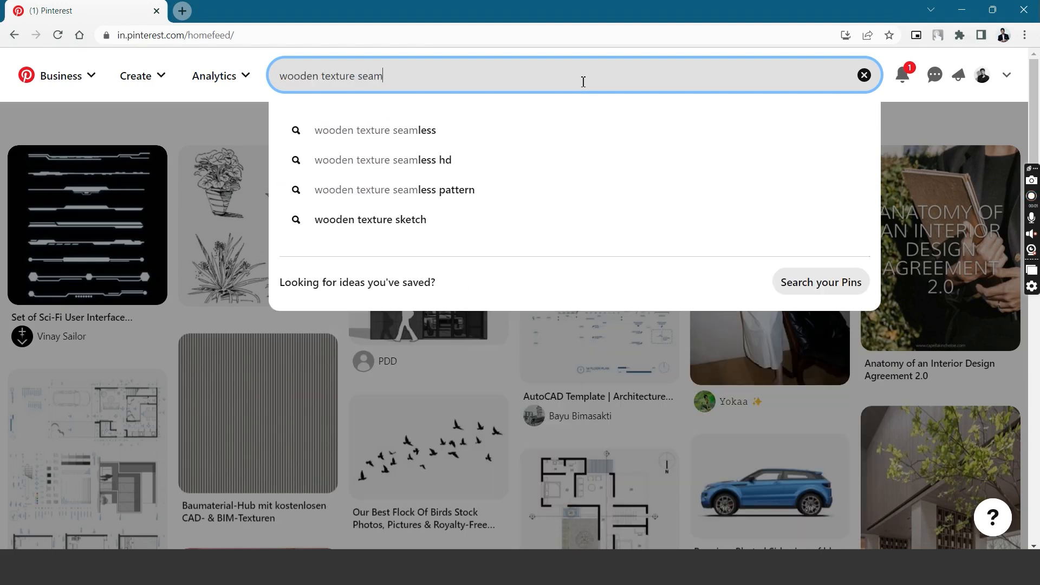
- Search Pinterest for 'wooden texture seamless' and scroll through the resulting pins
left_click(375, 130)
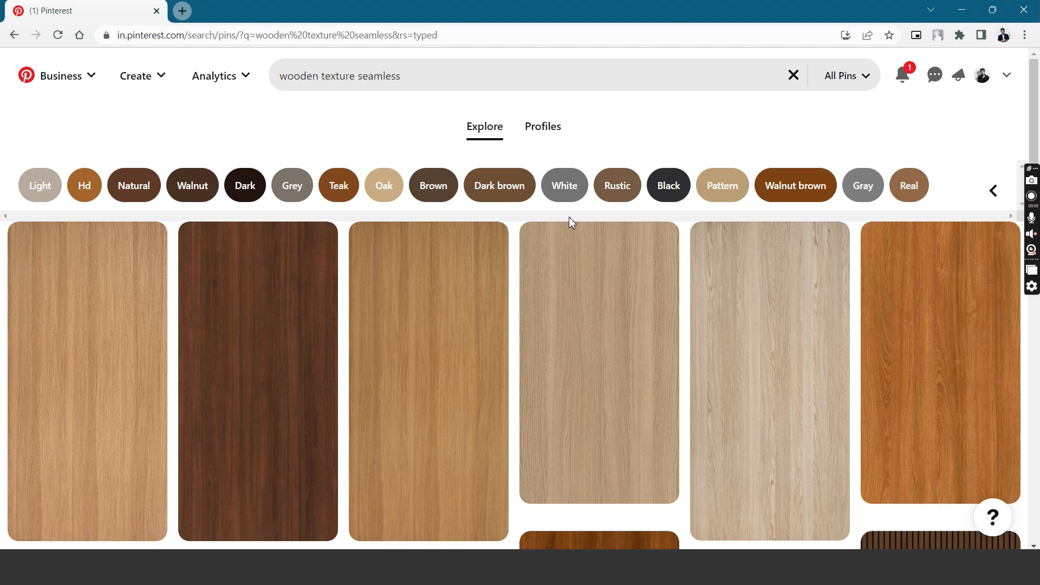
left_click(428, 381)
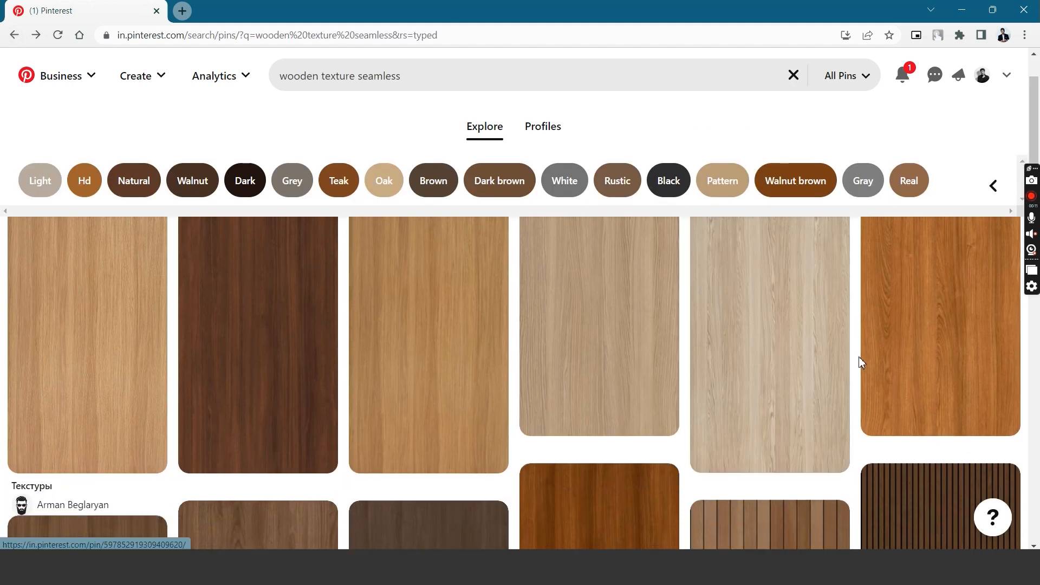
scroll("down", 3)
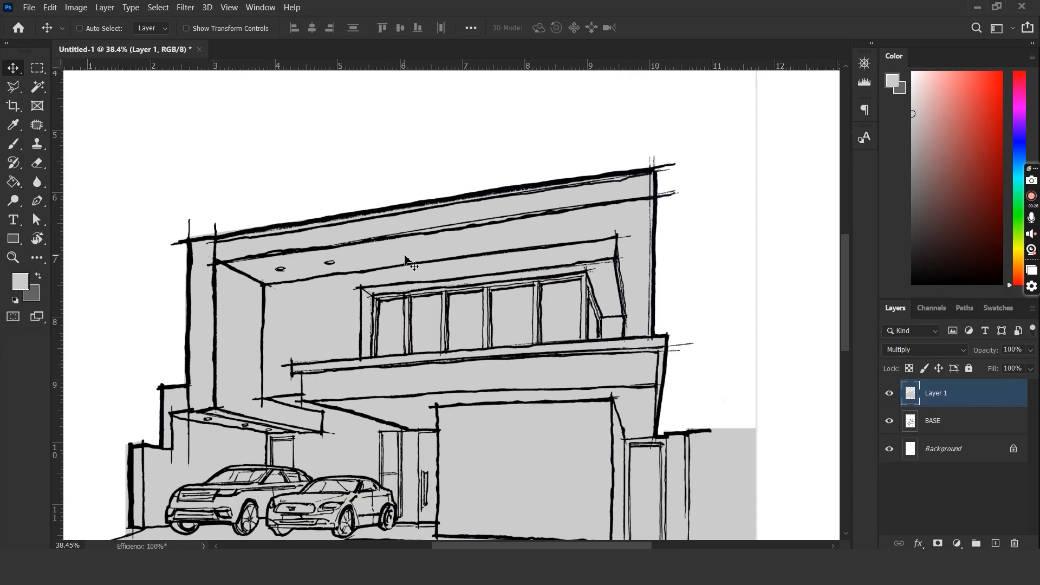
mouse_move(630, 256)
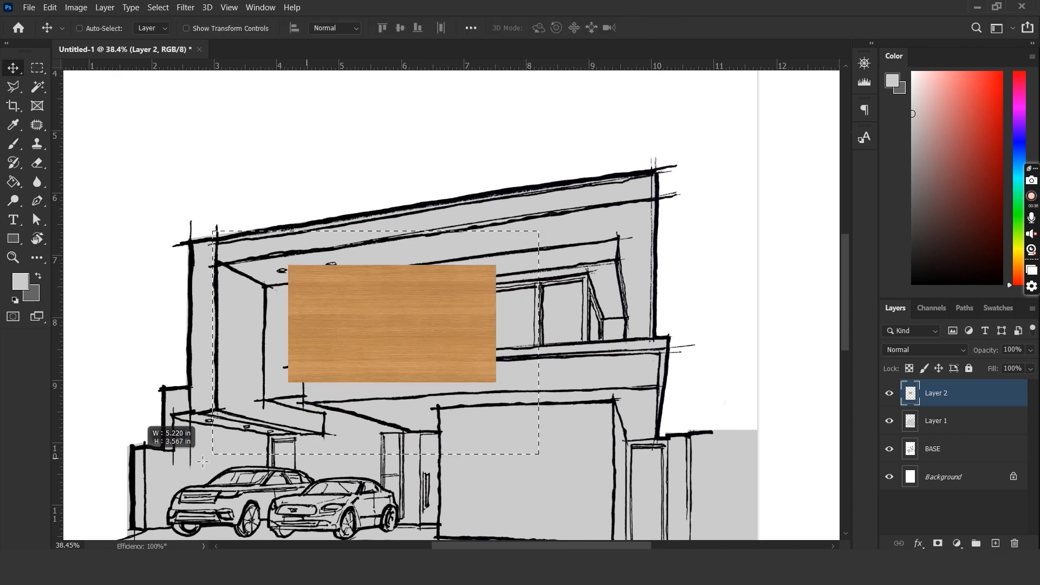
- Transform the pasted wood texture onto the roof overhang underside and blend it with Multiply
left_click_drag(391, 322, 610, 323)
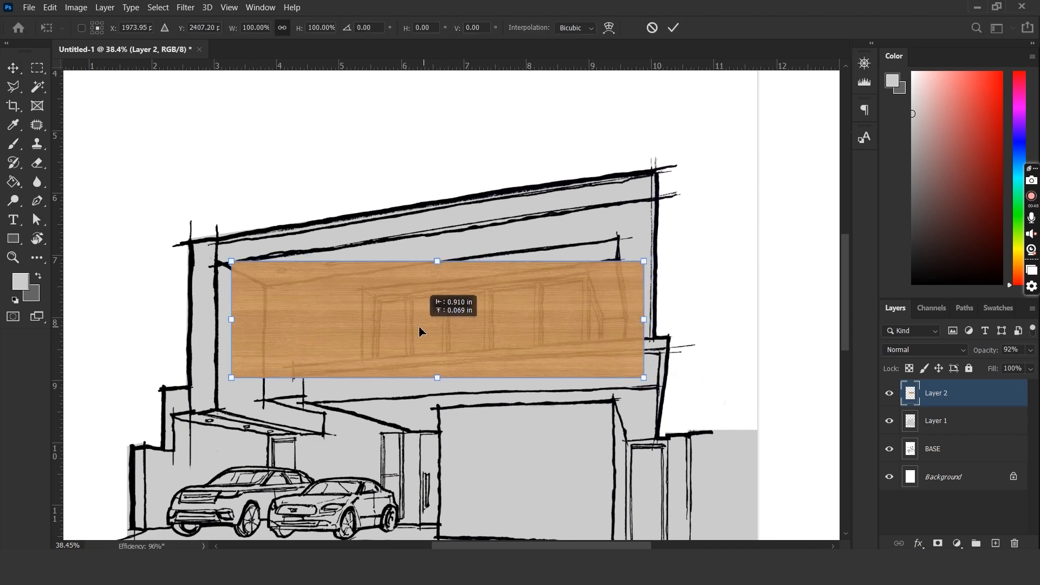
right_click(422, 331)
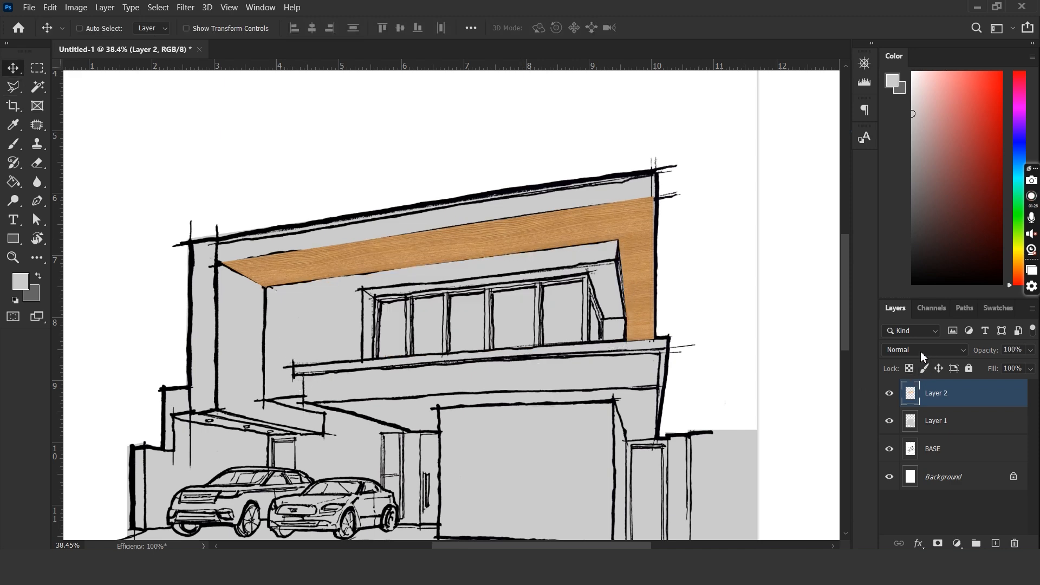
left_click(924, 349)
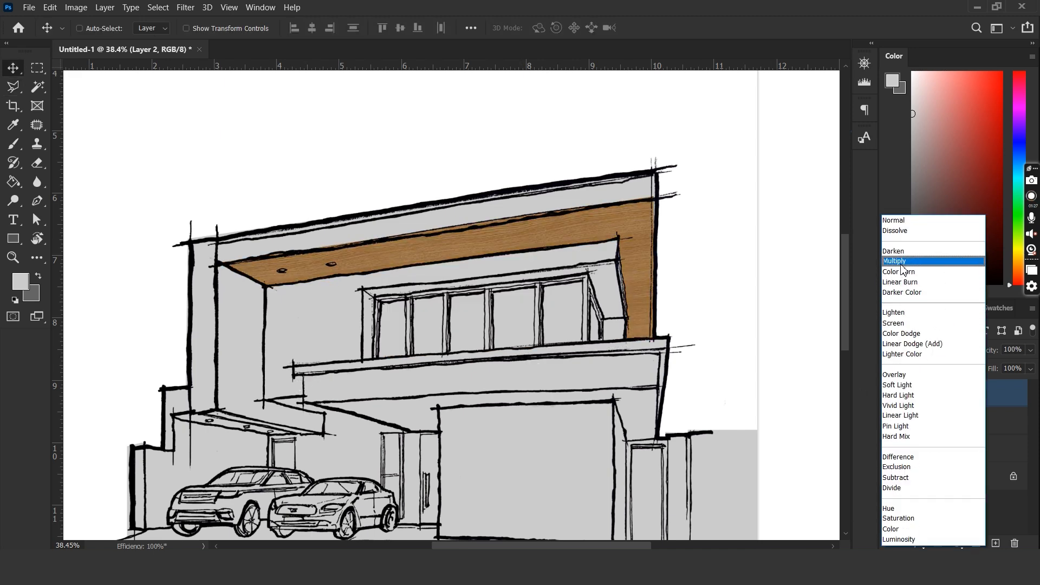
left_click(895, 260)
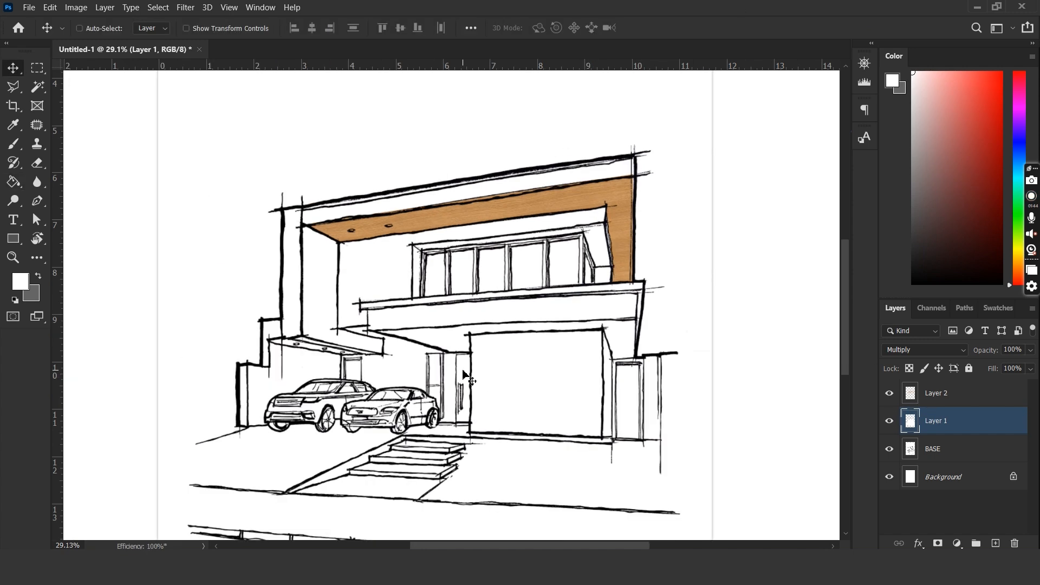
mouse_move(394, 292)
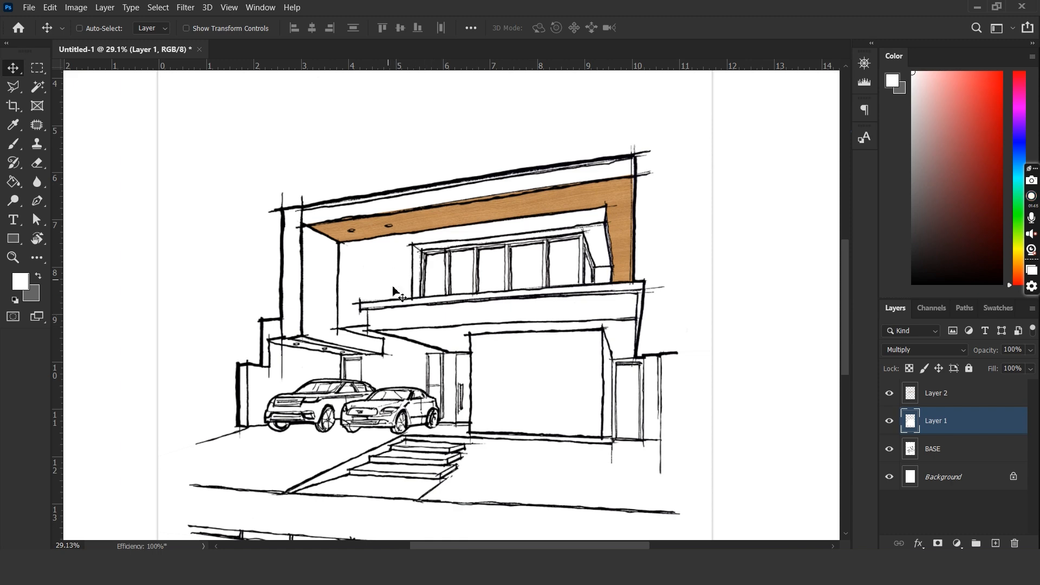
mouse_move(409, 312)
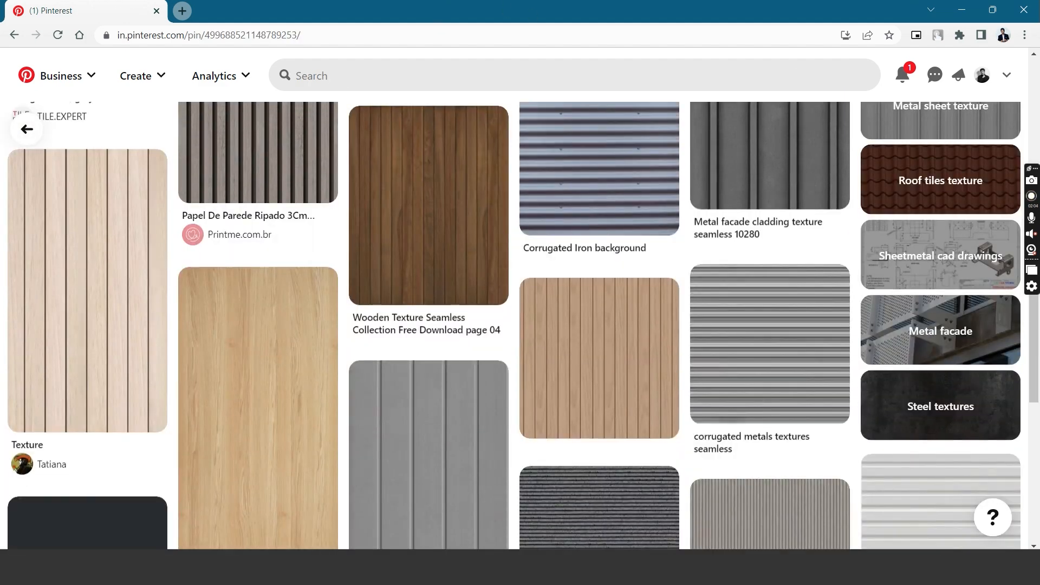
- Open a vertical slatted cladding texture pin to see related wood and metal textures
left_click(257, 152)
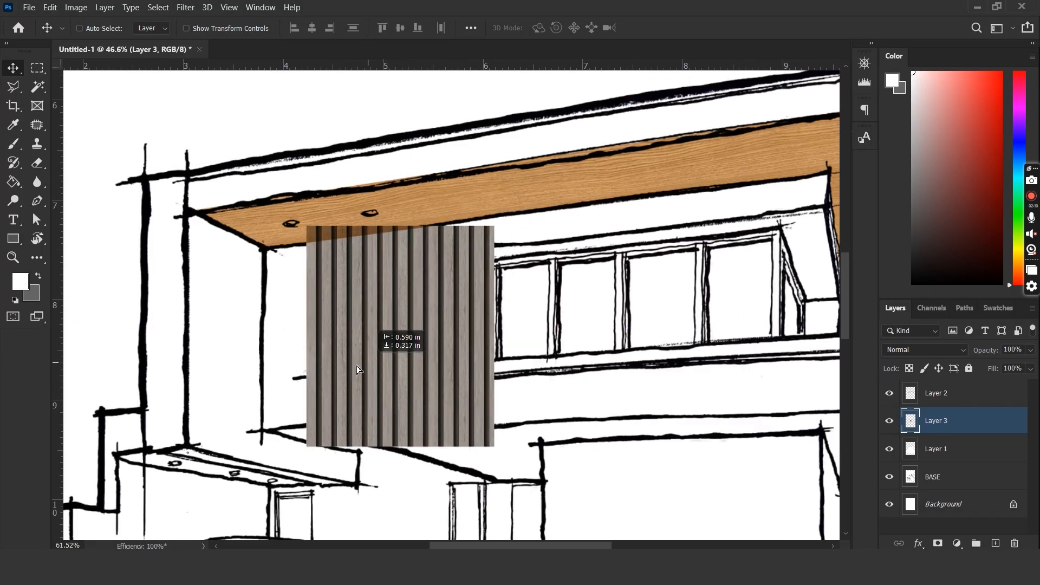
- Desaturate the slat texture to -100, trim it beside the upper windows, set opacity 76%
left_click(74, 7)
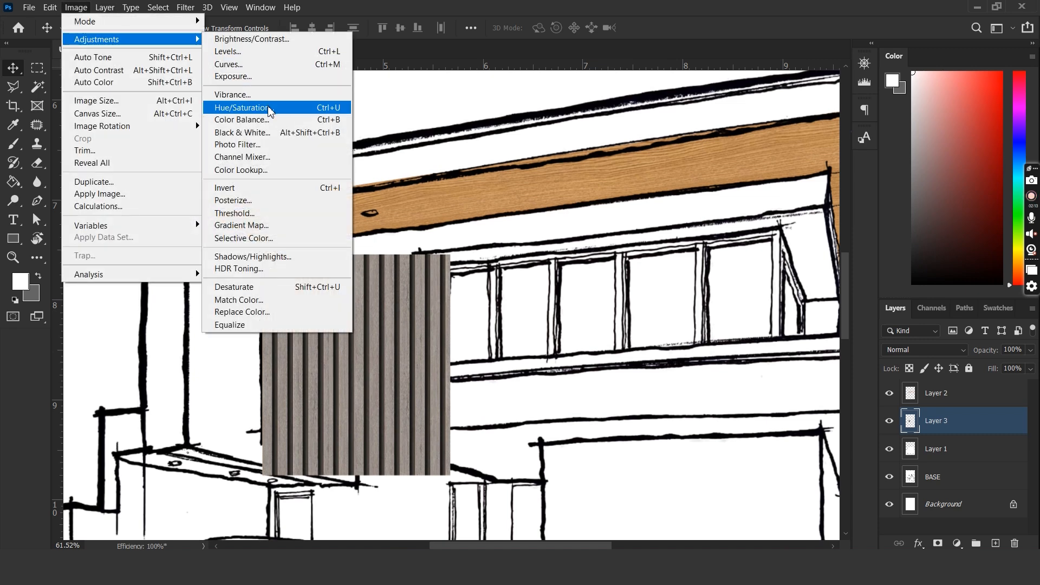
left_click(247, 108)
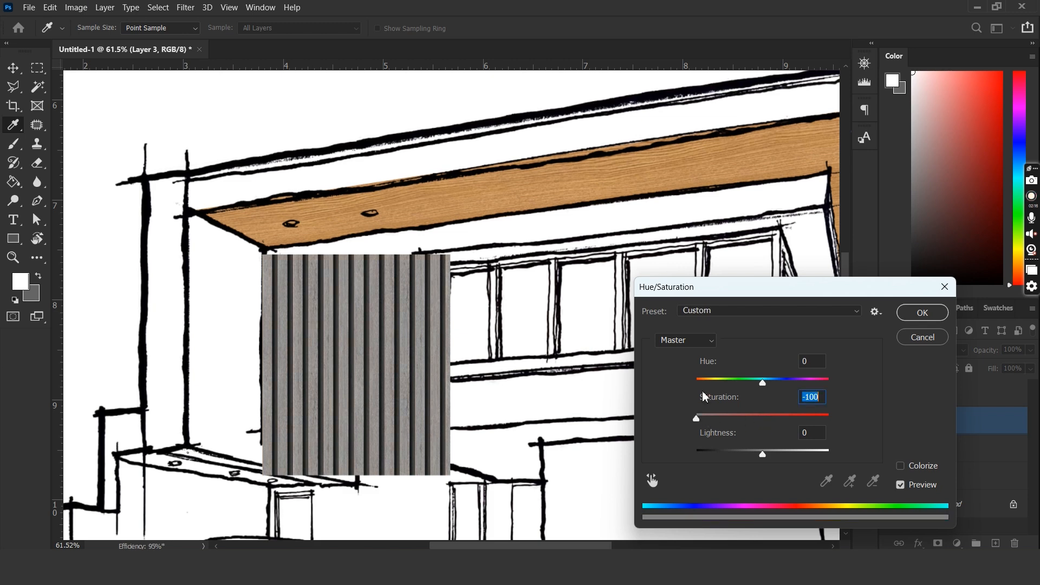
left_click(921, 312)
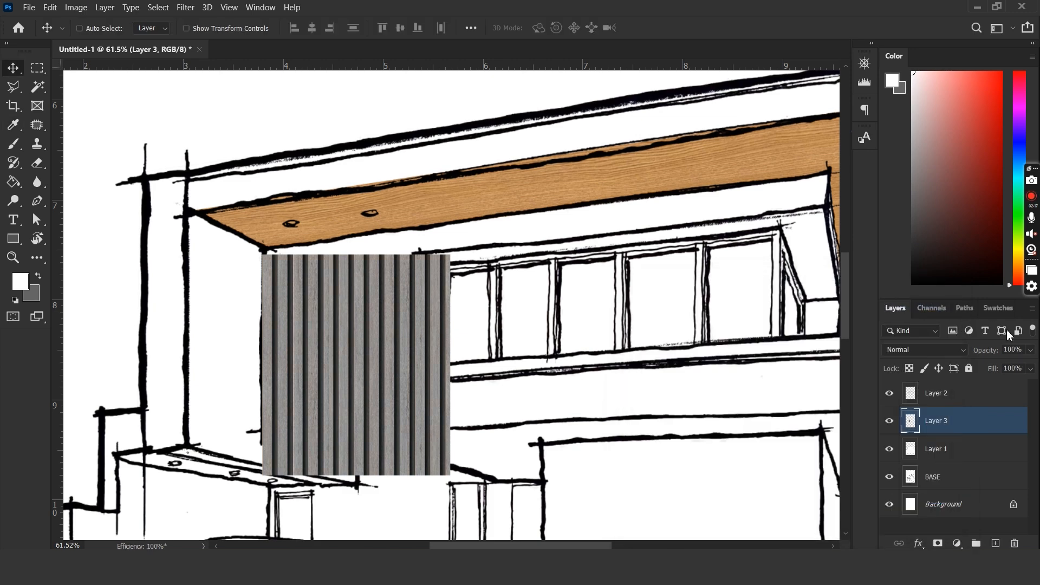
right_click(351, 331)
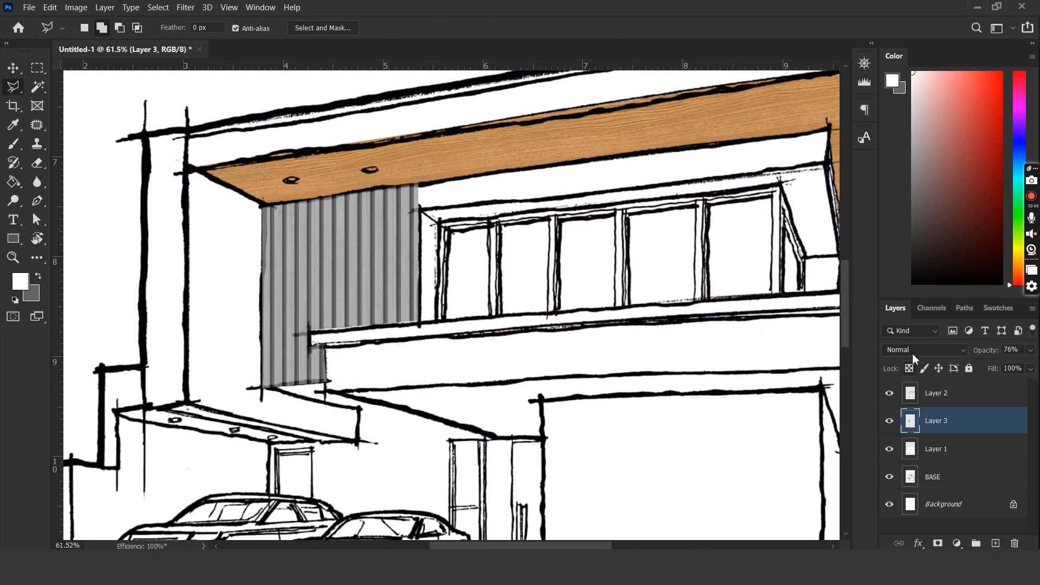
left_click(924, 349)
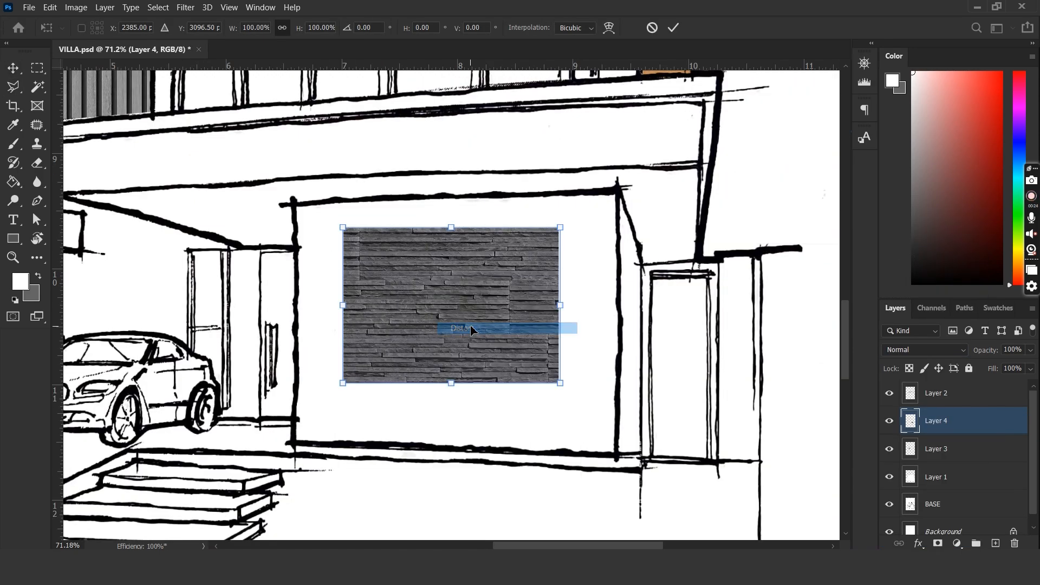
- Distort the stacked-stone texture so its corners match the garage front's perspective
left_click_drag(559, 381, 559, 381)
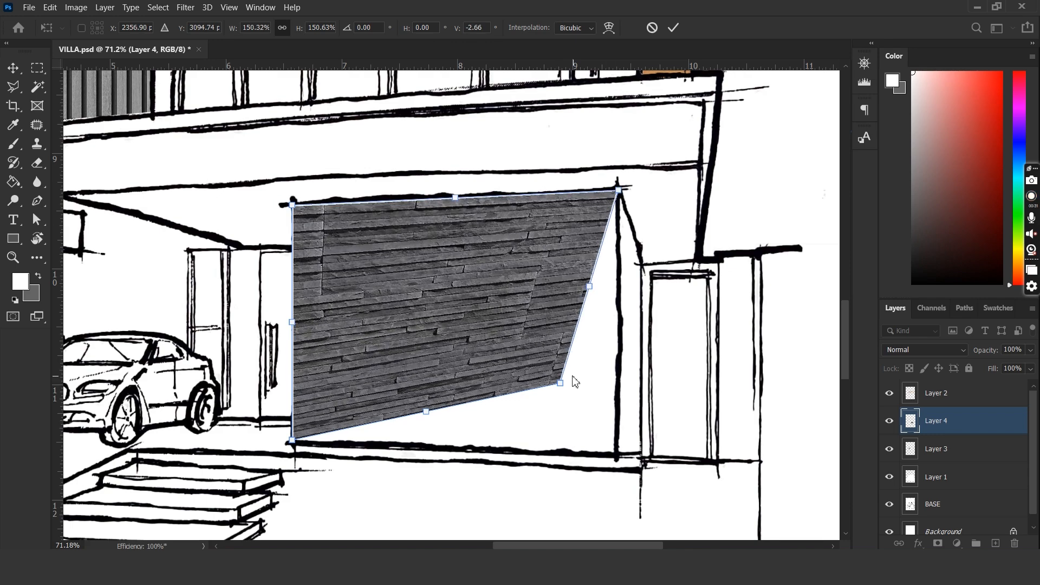
left_click_drag(560, 381, 617, 451)
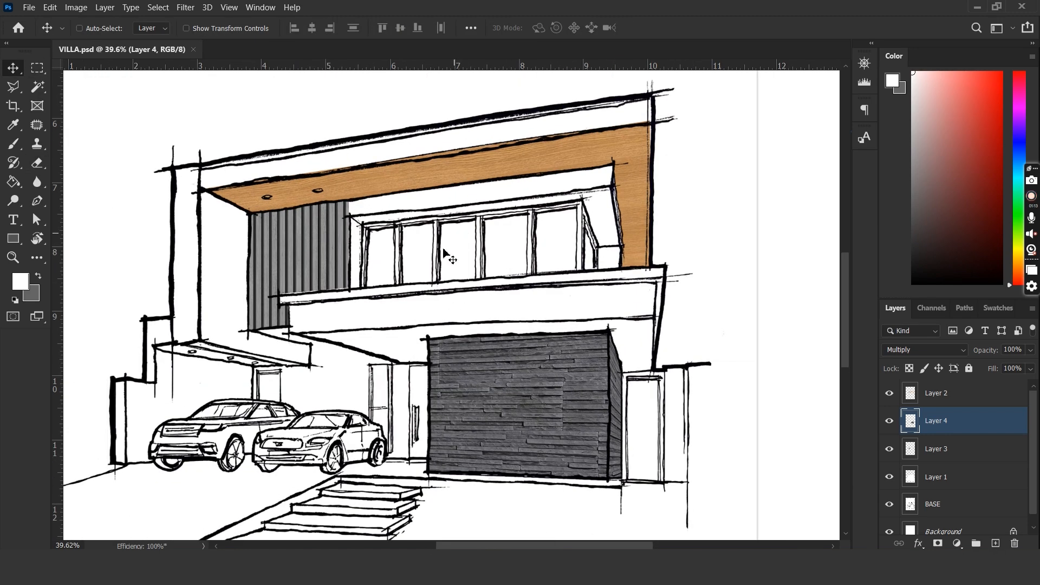
mouse_move(761, 371)
type("GLASS")
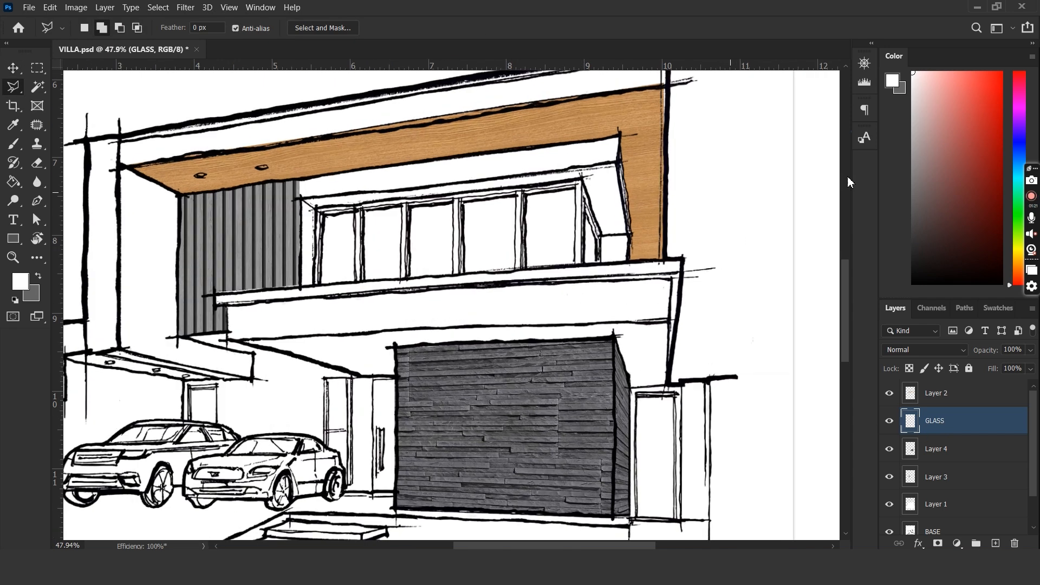
mouse_move(335, 225)
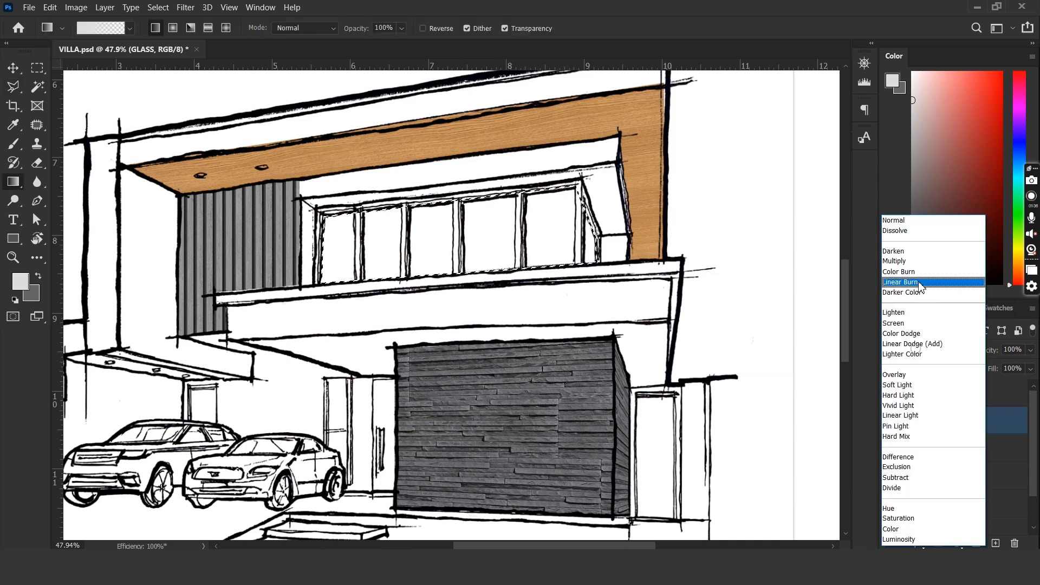
- Shade the upper window glass with a grey-to-white gradient and paint white diagonal glare streaks
left_click(895, 260)
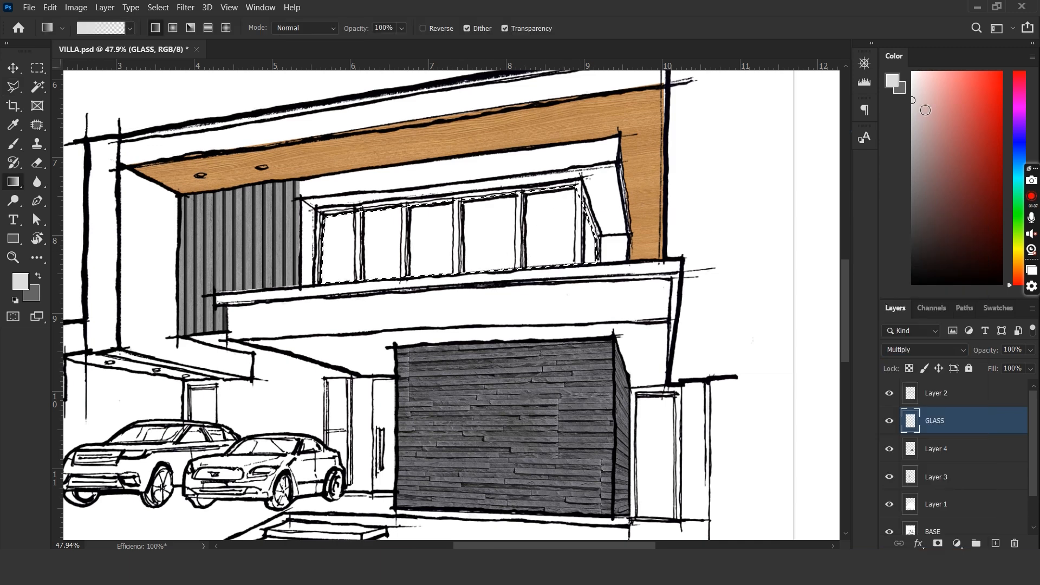
left_click_drag(332, 278, 590, 199)
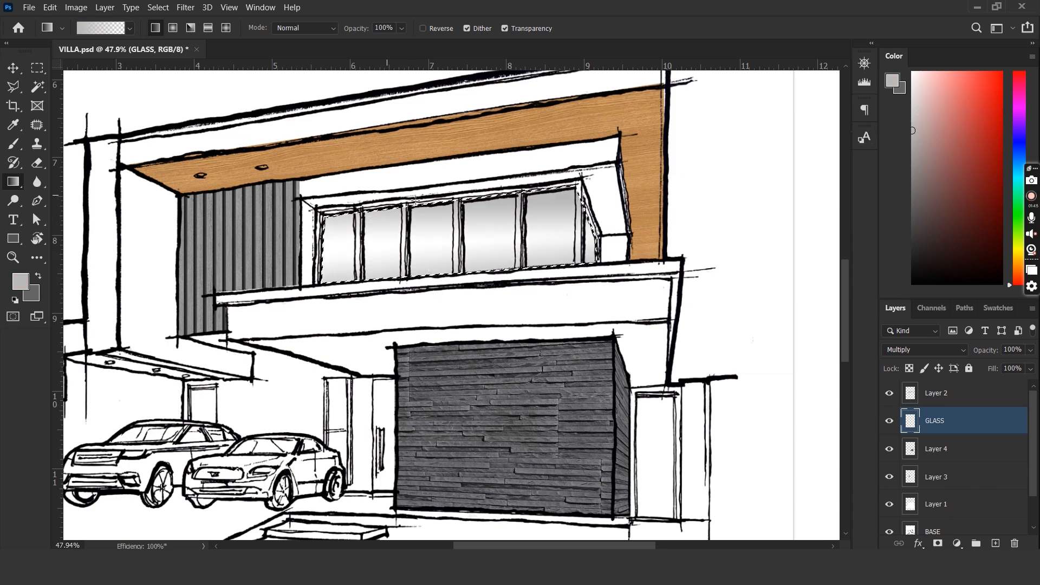
left_click(12, 143)
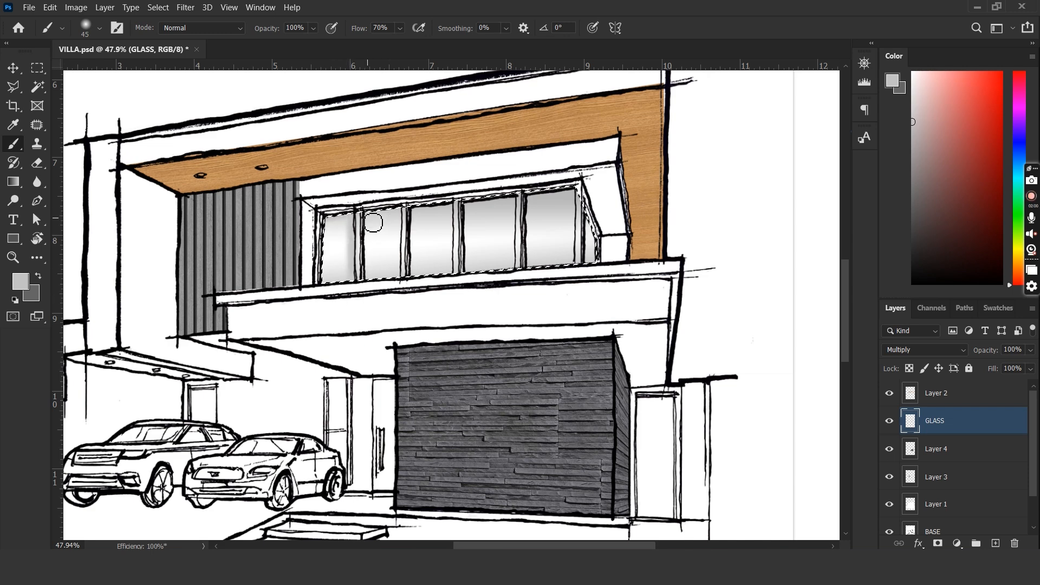
left_click_drag(372, 222, 470, 210)
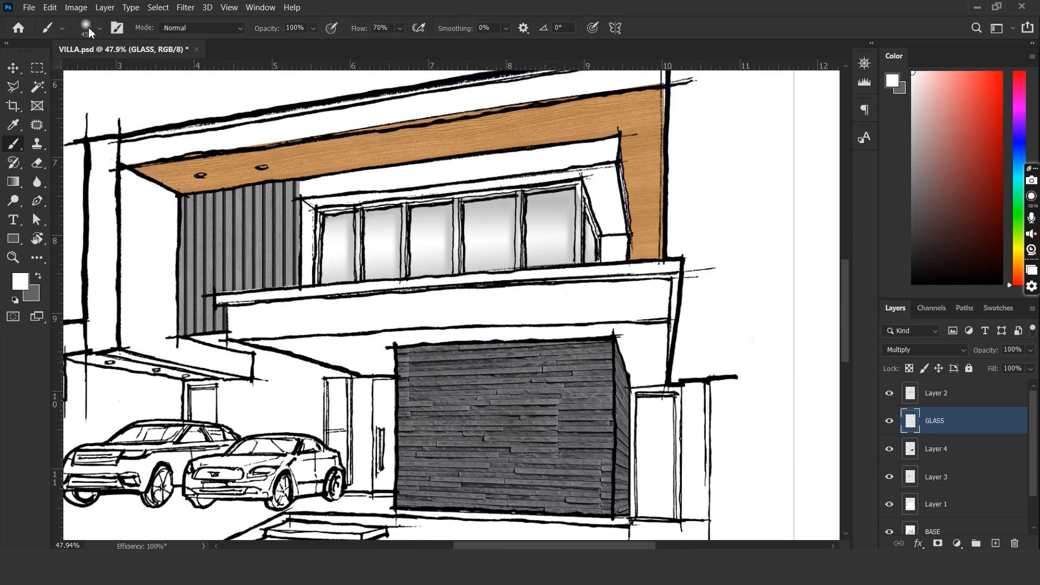
left_click_drag(331, 272, 444, 212)
type("GREY FRAME")
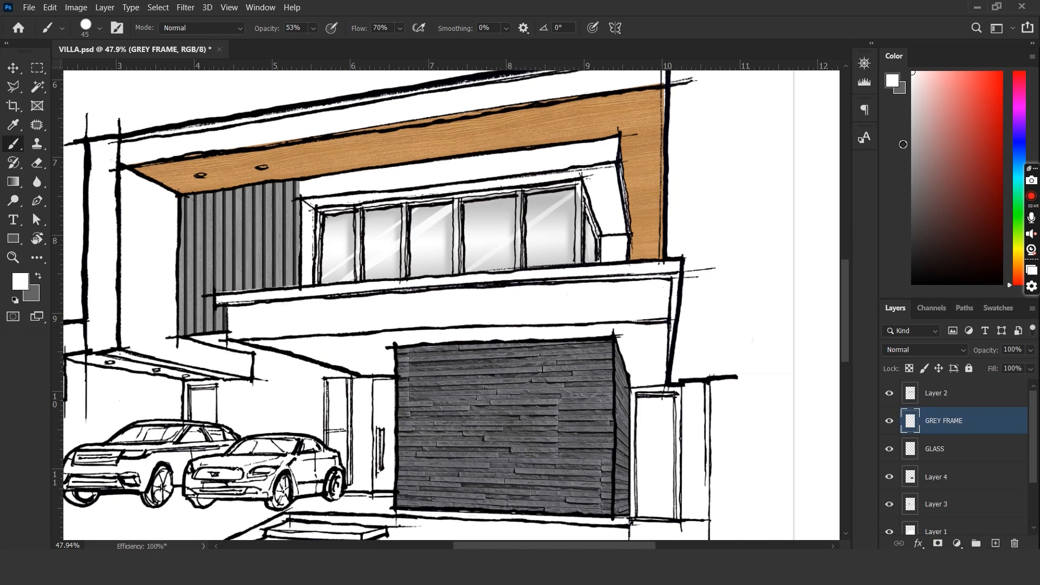
left_click(103, 28)
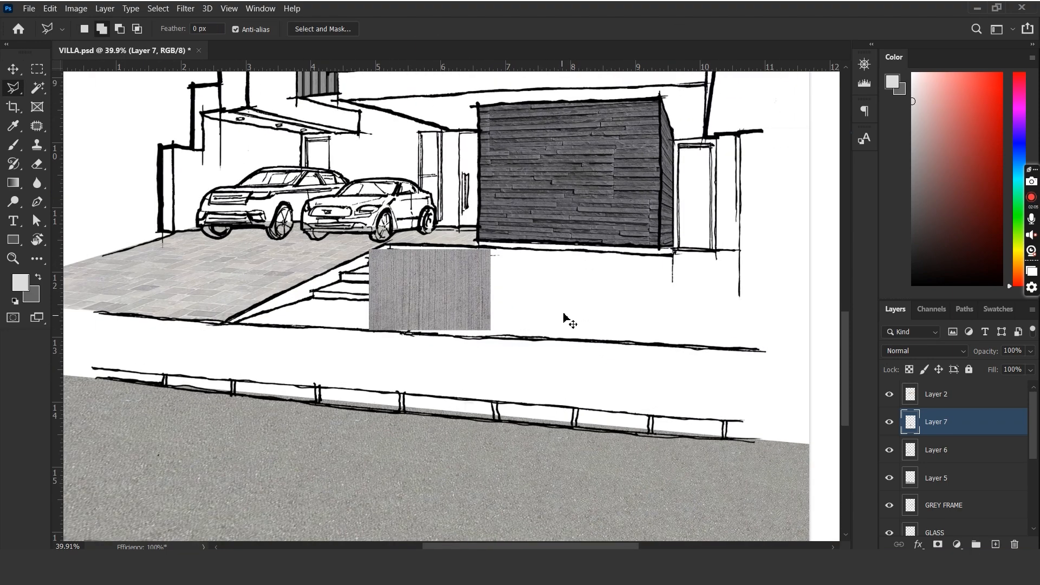
- Distort the striped texture along the kerb's slope and cut away the overhang below it
left_click_drag(430, 292, 550, 292)
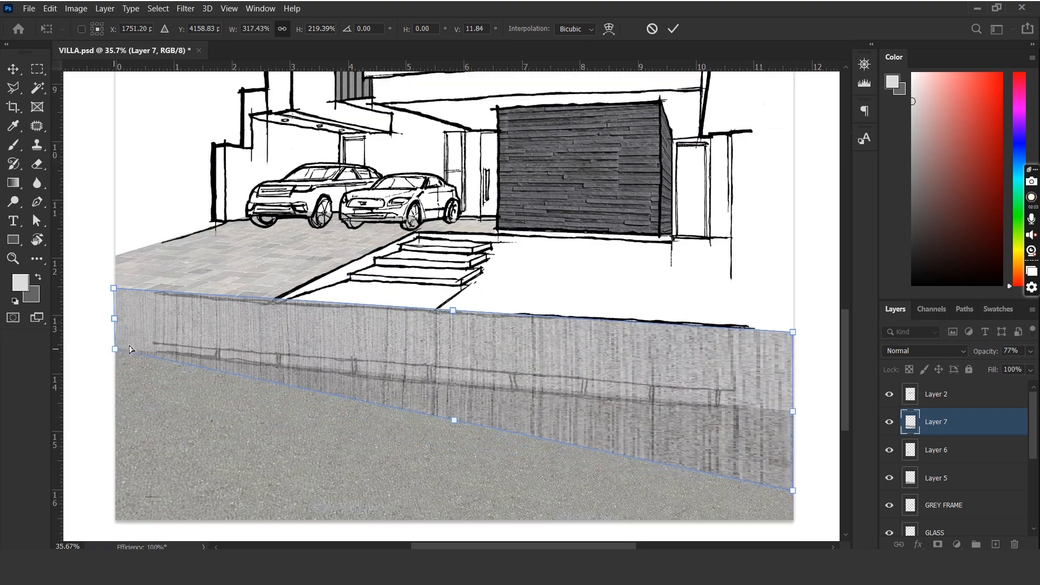
left_click_drag(793, 331, 834, 331)
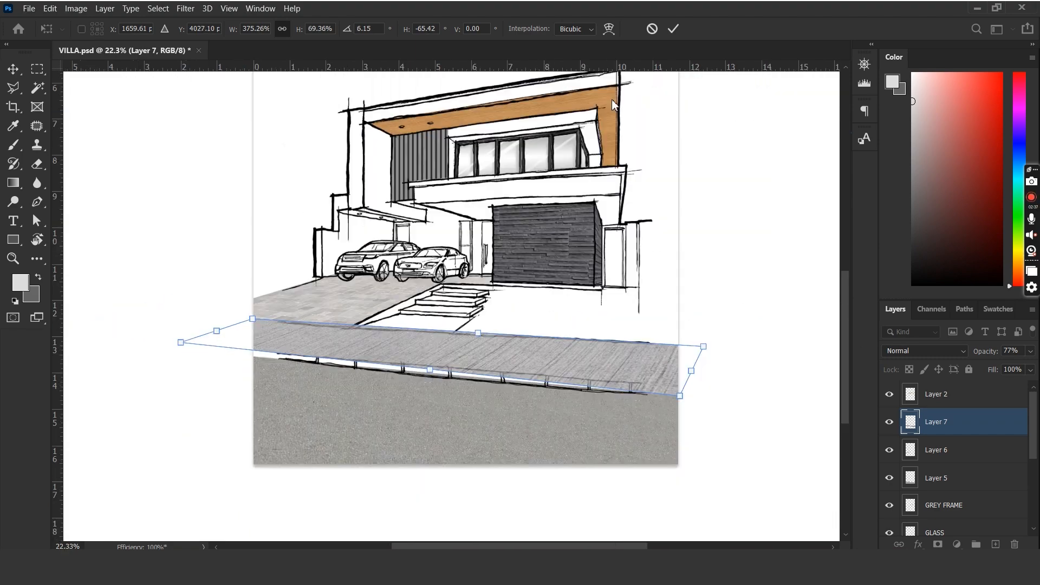
left_click_drag(705, 344, 709, 390)
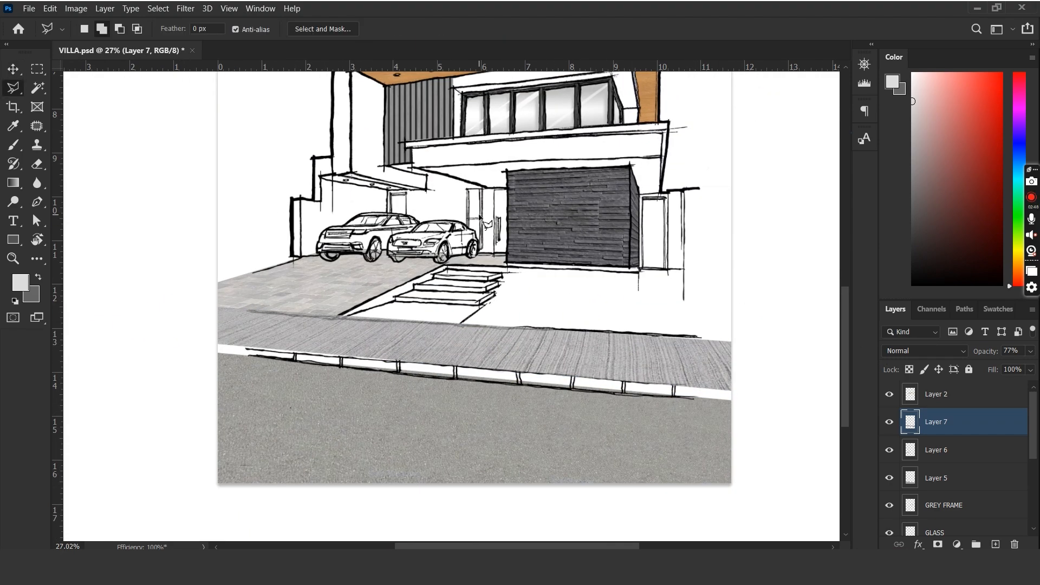
left_click_drag(197, 331, 729, 386)
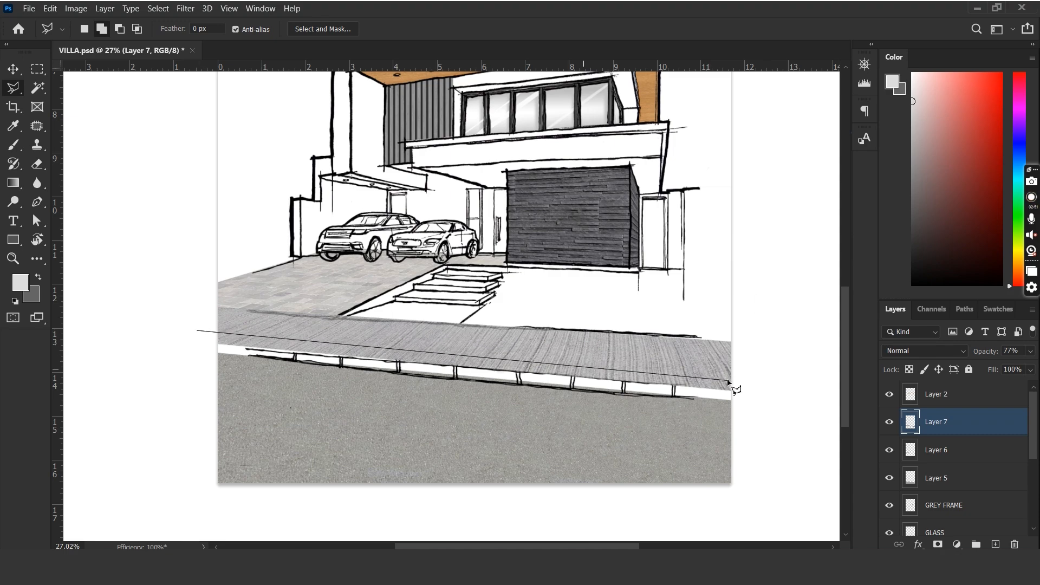
left_click(13, 68)
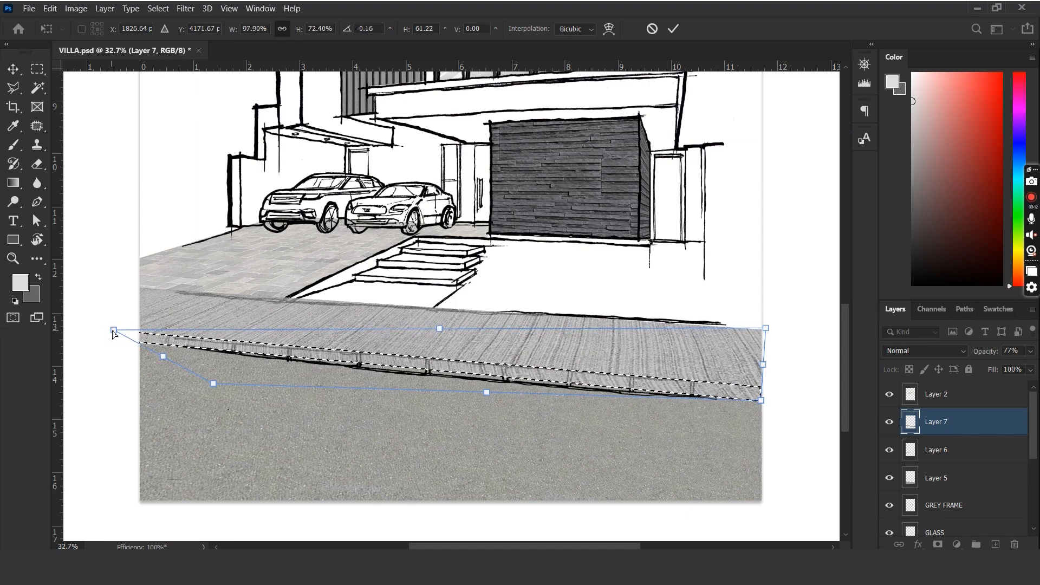
left_click_drag(765, 327, 814, 333)
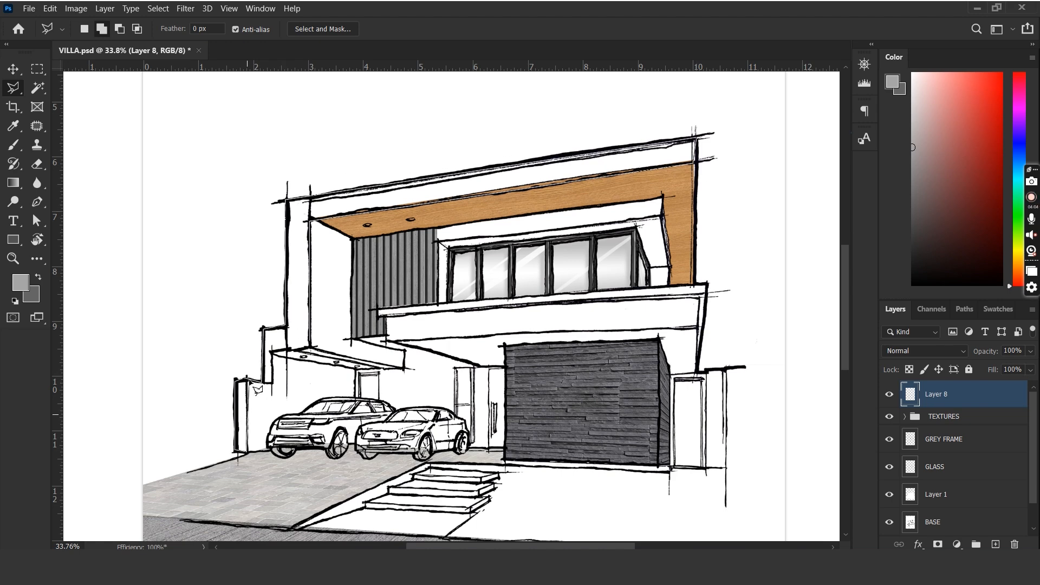
- Fill the building frame grey on a Multiply layer and shade the car windows grey
left_click(922, 351)
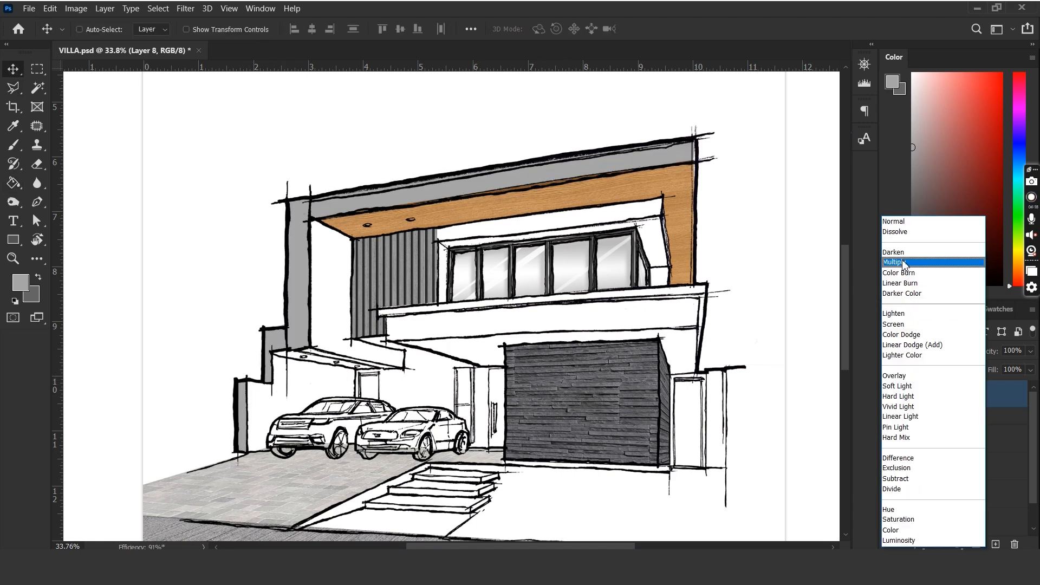
left_click(895, 261)
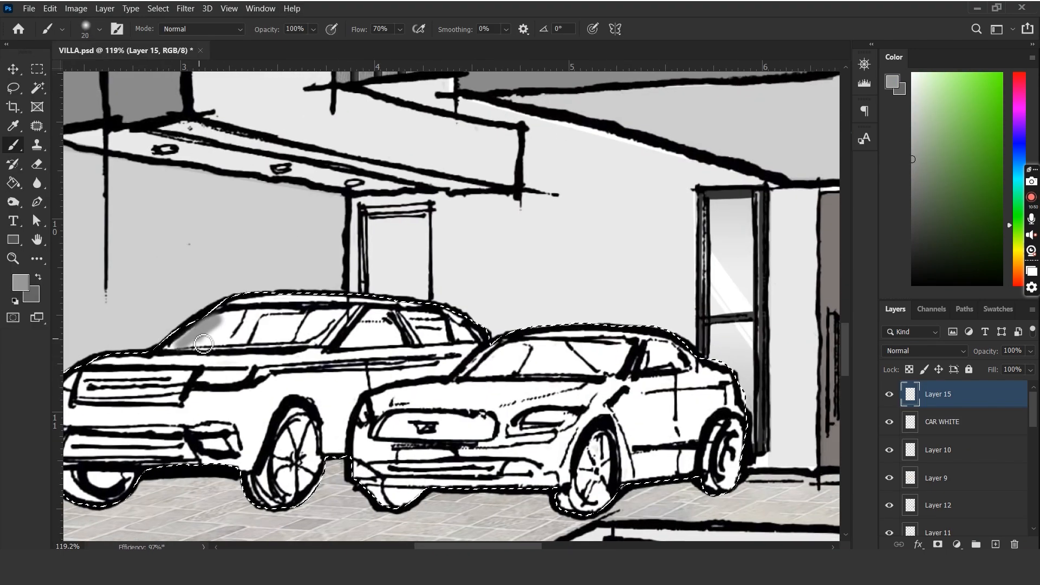
left_click(922, 351)
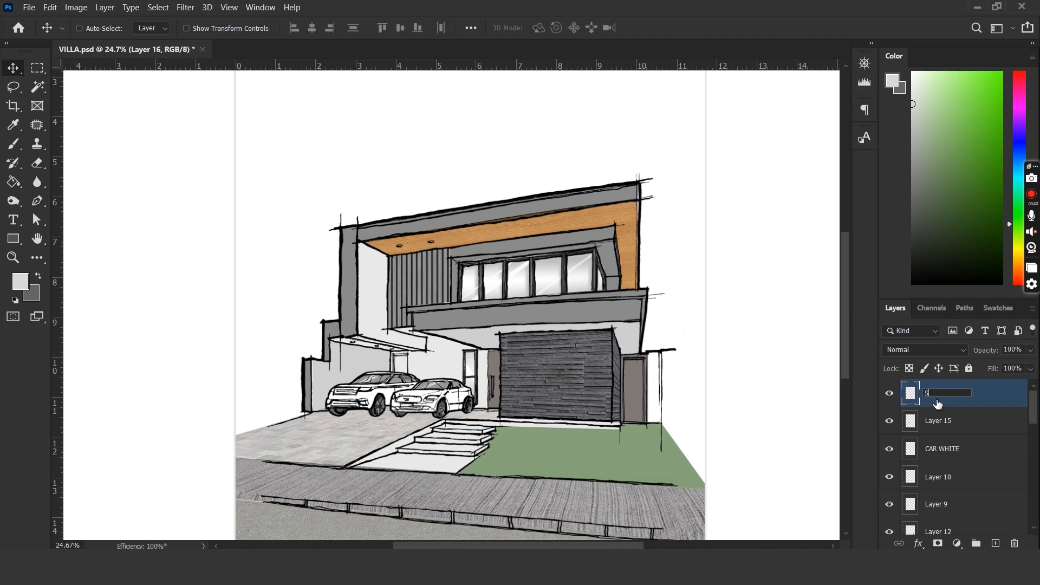
- Name a new layer SHADOWS and brighten Layer 4's texture with the Exposure slider
type("SHADOWS")
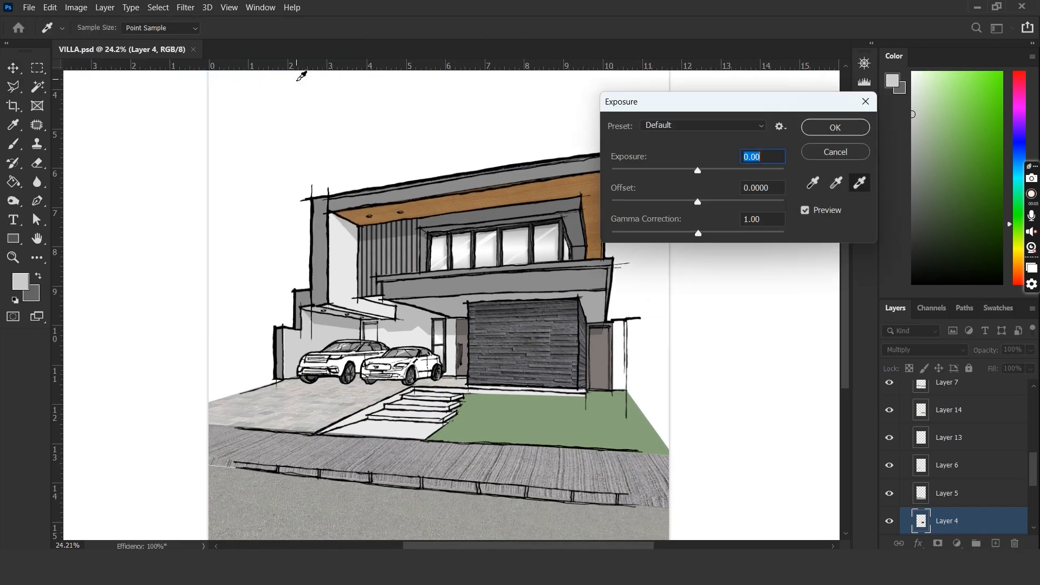
left_click_drag(697, 170, 707, 170)
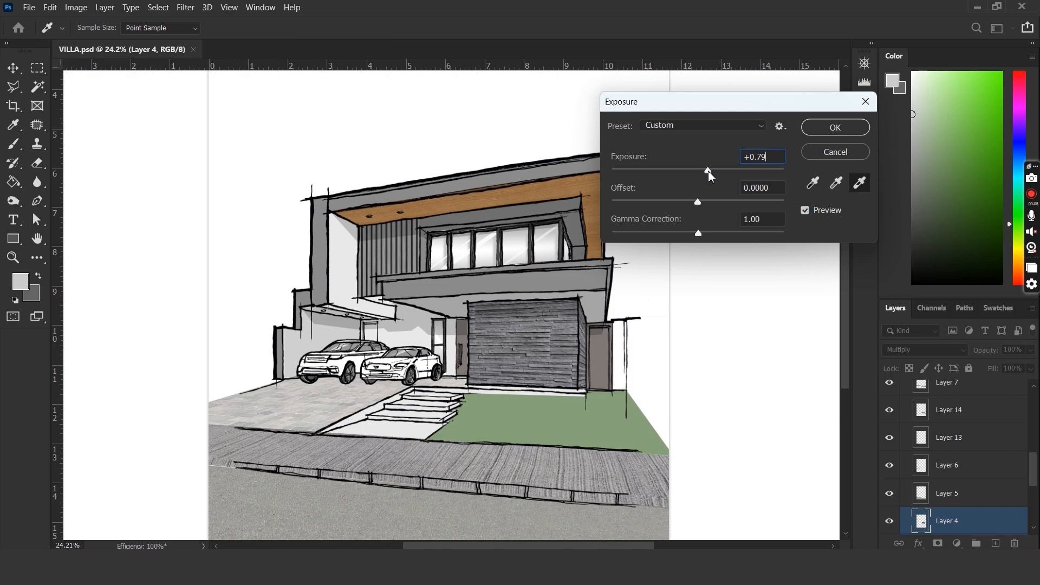
left_click_drag(706, 171, 698, 170)
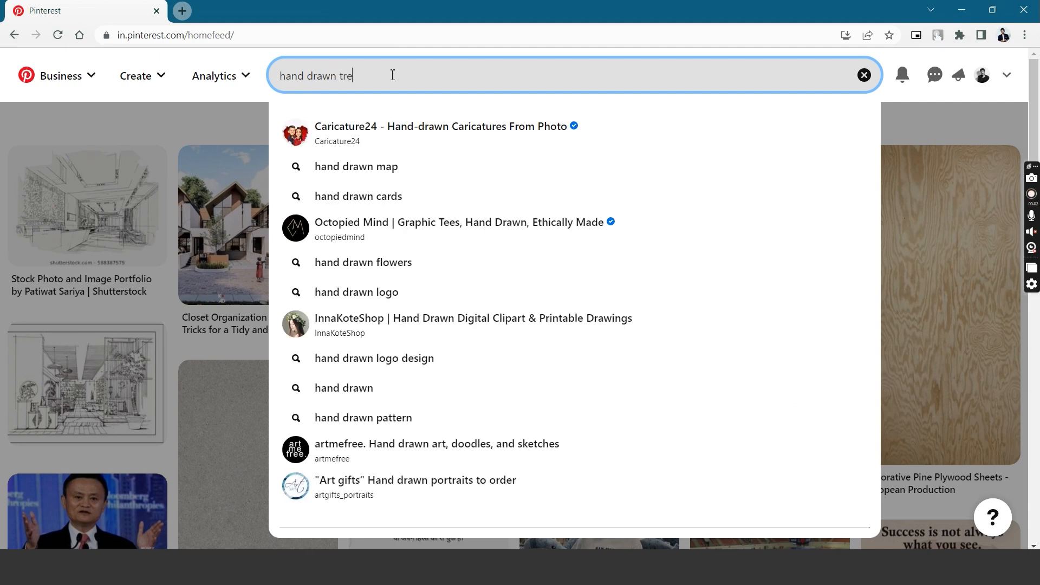
- Submit the Pinterest search for 'hand drawn trees'
key("Enter")
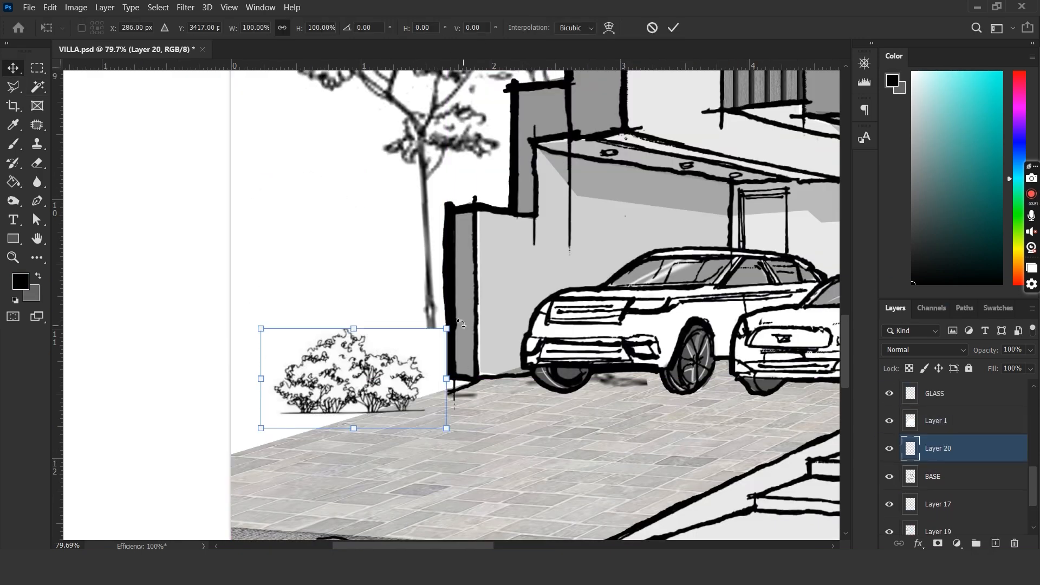
- Move the pasted shrub sketch into place beside the house's left wall
left_click_drag(446, 328, 468, 272)
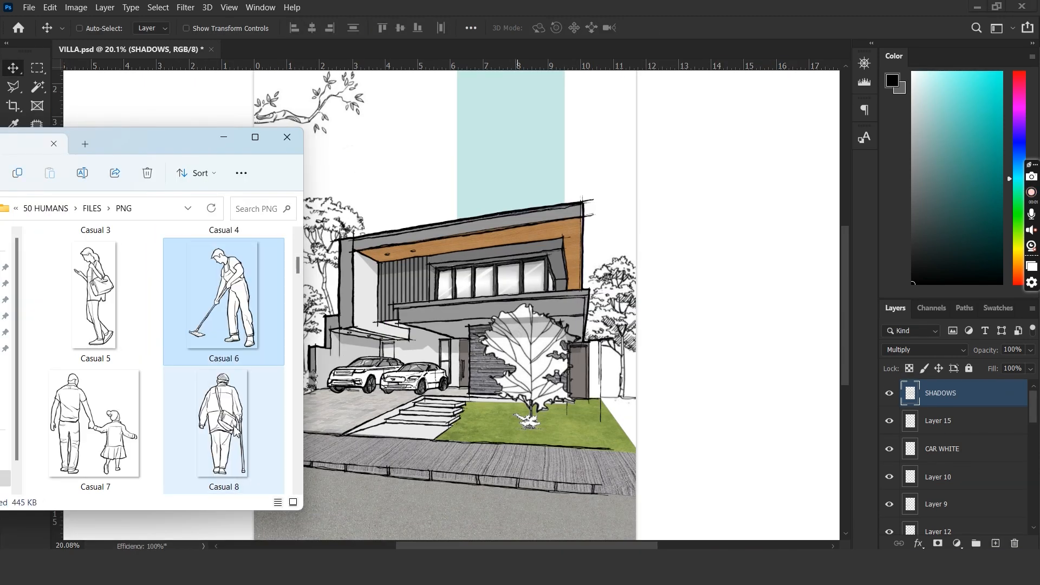
- Scroll through the Casual figure PNGs in 50 HUMANS > FILES > PNG
scroll("down", 3)
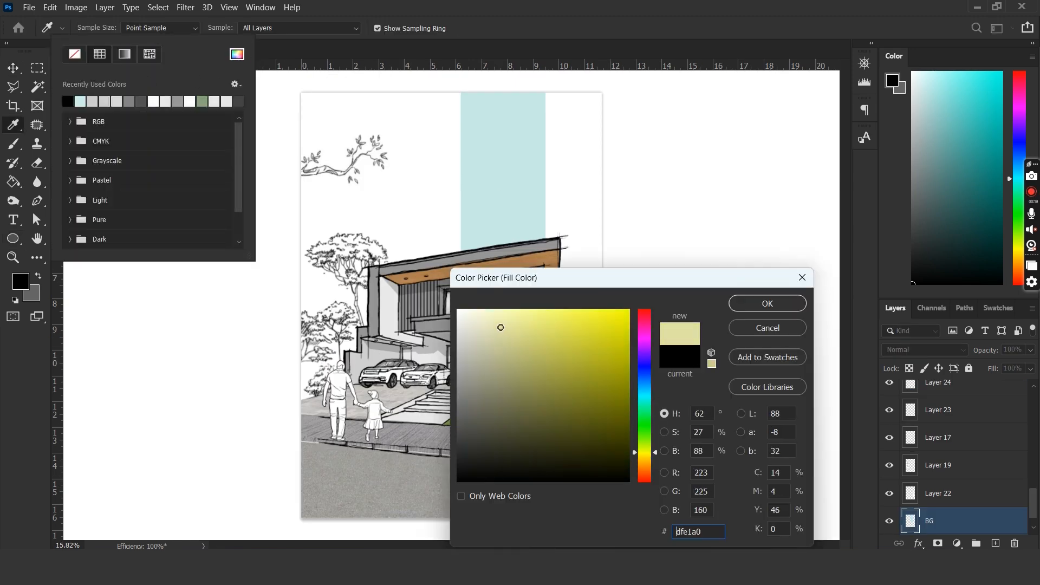
- Give the sun circle a #dfe1a0 pale yellow fill and adjust its stroke
left_click(766, 304)
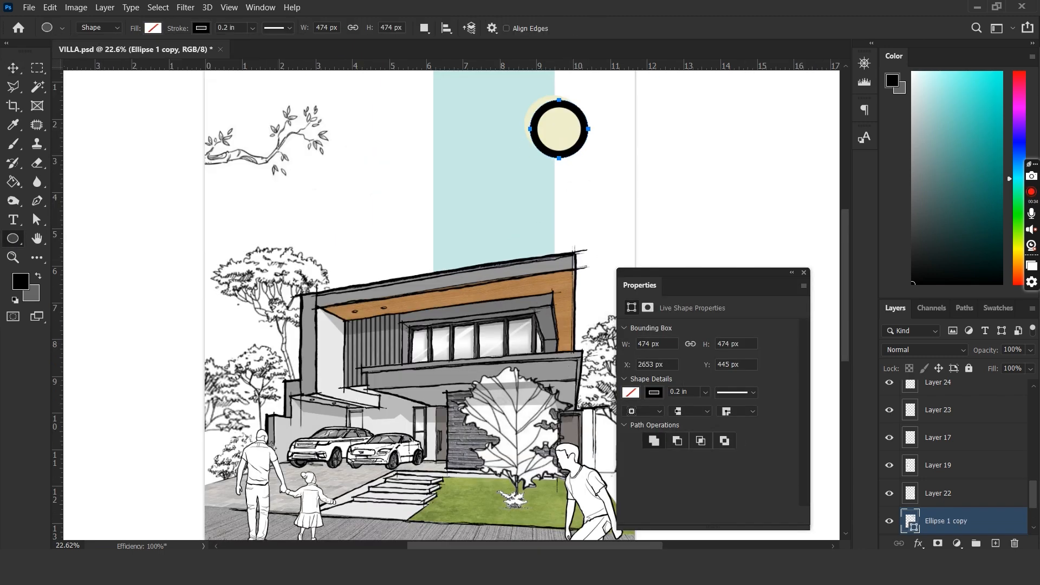
left_click(201, 27)
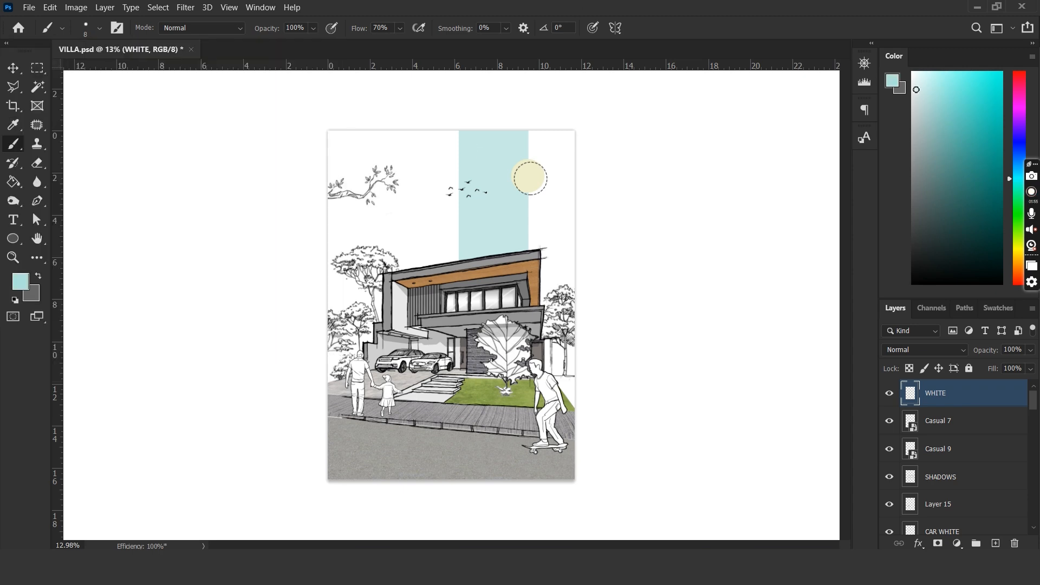
- Choose a large Soft Round brush for painting white along the bottom edges
left_click(98, 28)
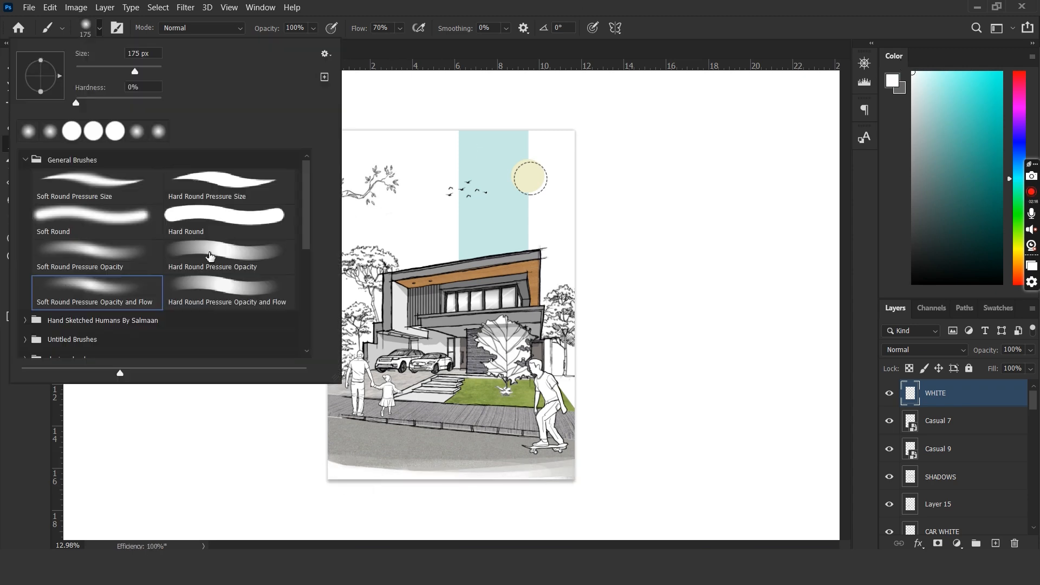
left_click(363, 474)
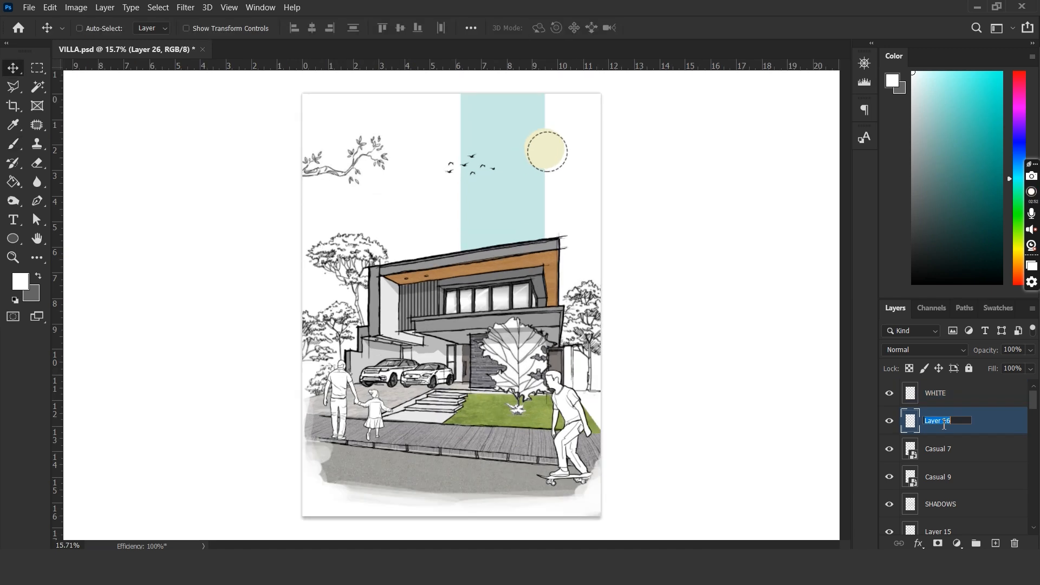
- Name the layer LIGHT, set it to Overlay, and fill a yellow light cone
type("LIGHT")
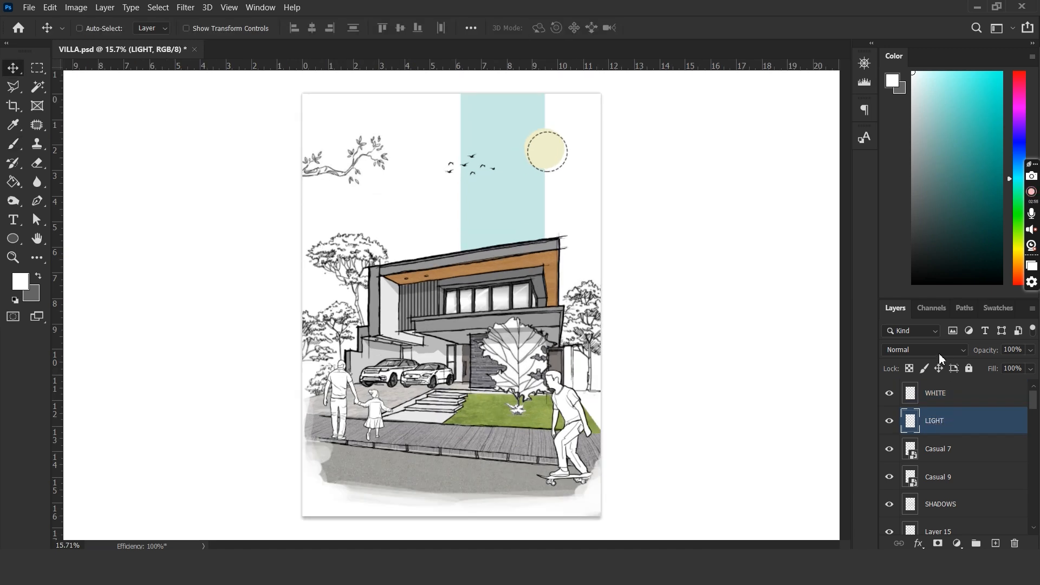
left_click(922, 349)
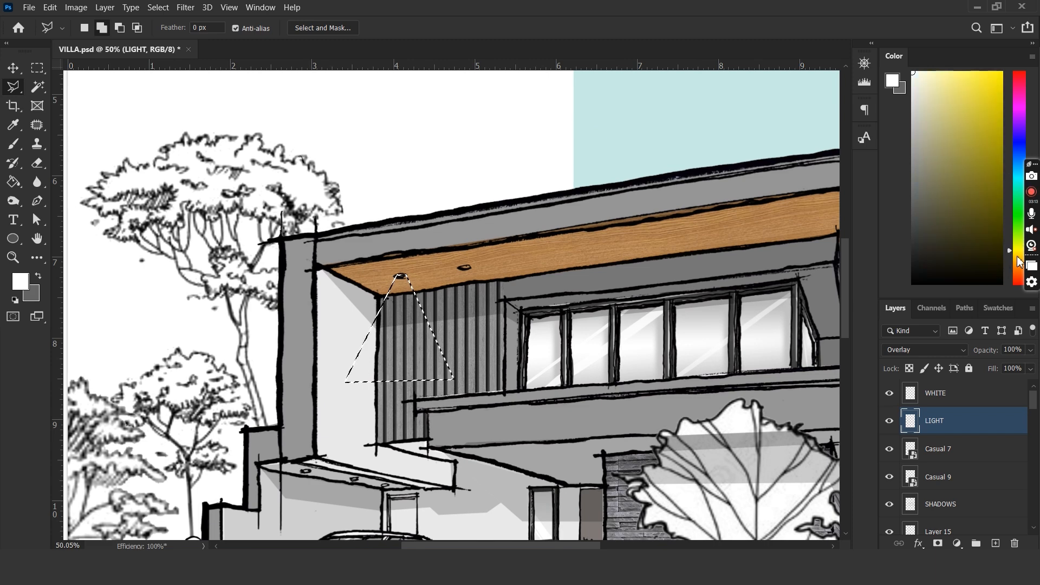
left_click(924, 77)
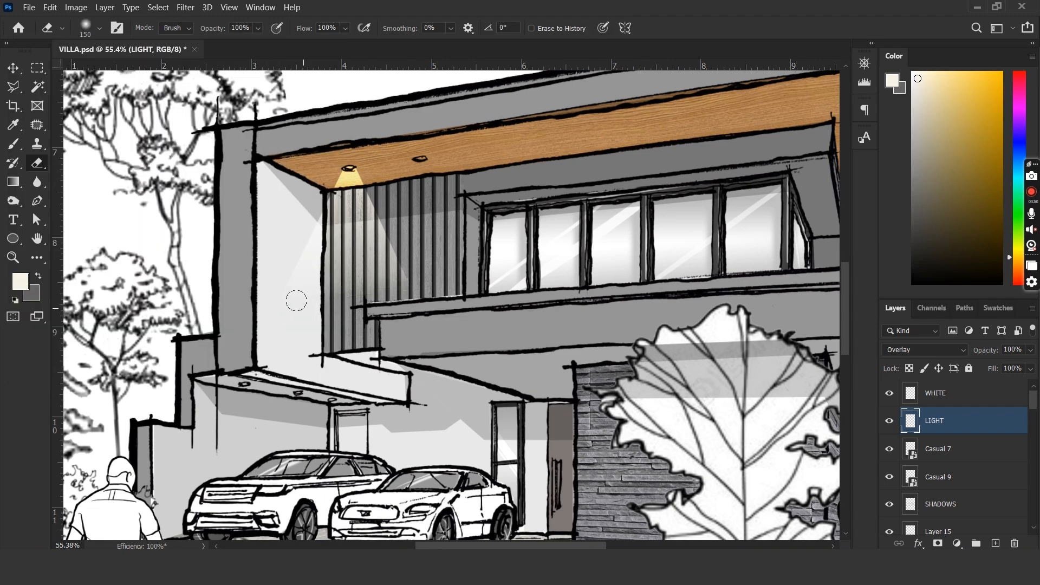
left_click(12, 67)
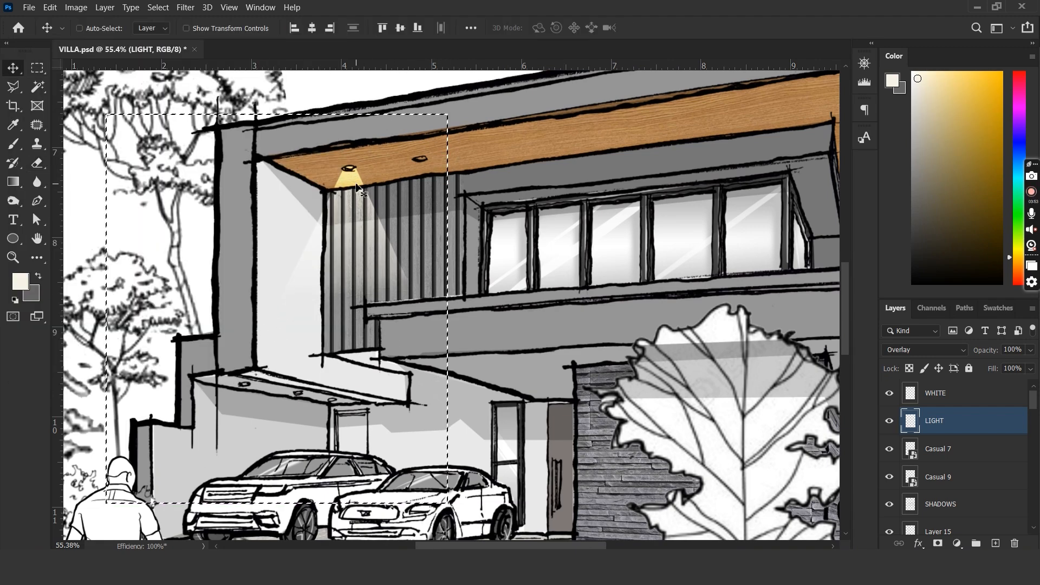